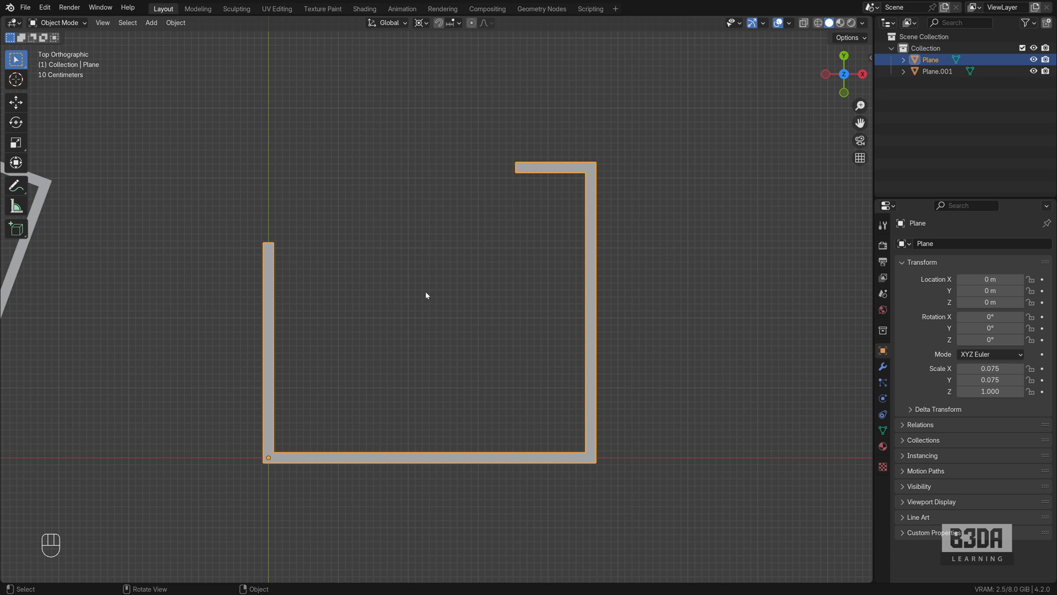
mouse_move(574, 177)
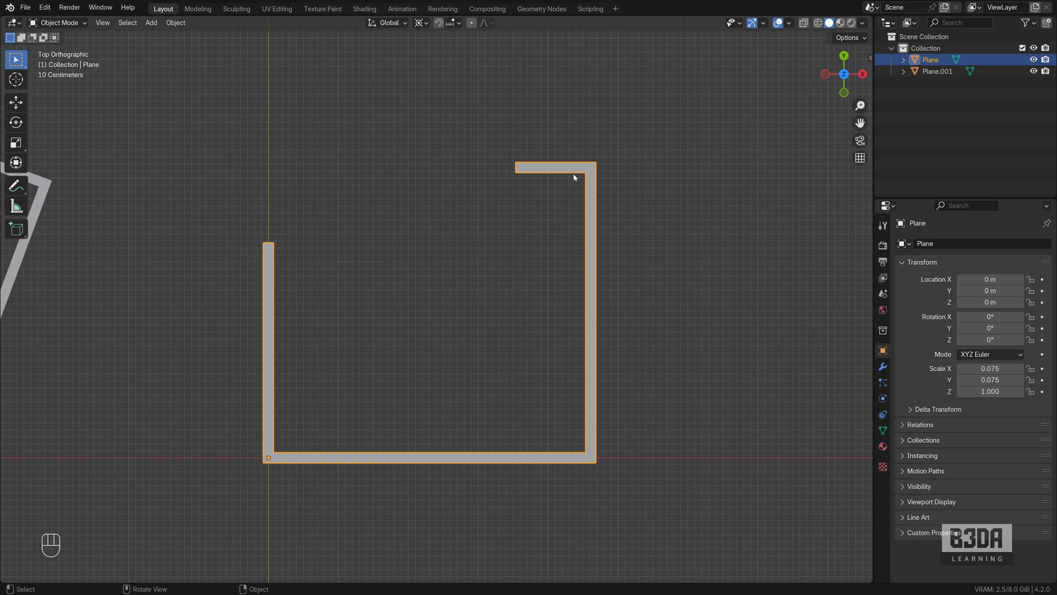
Enter edit mode, enable vertex snapping and select the left wall's top vertices
key(Tab)
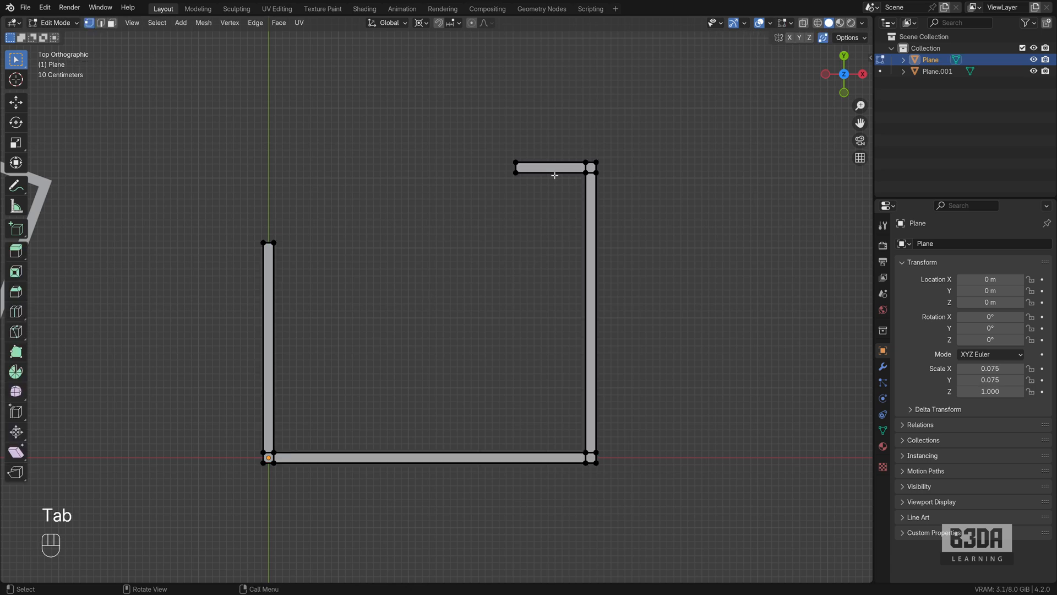
mouse_move(512, 179)
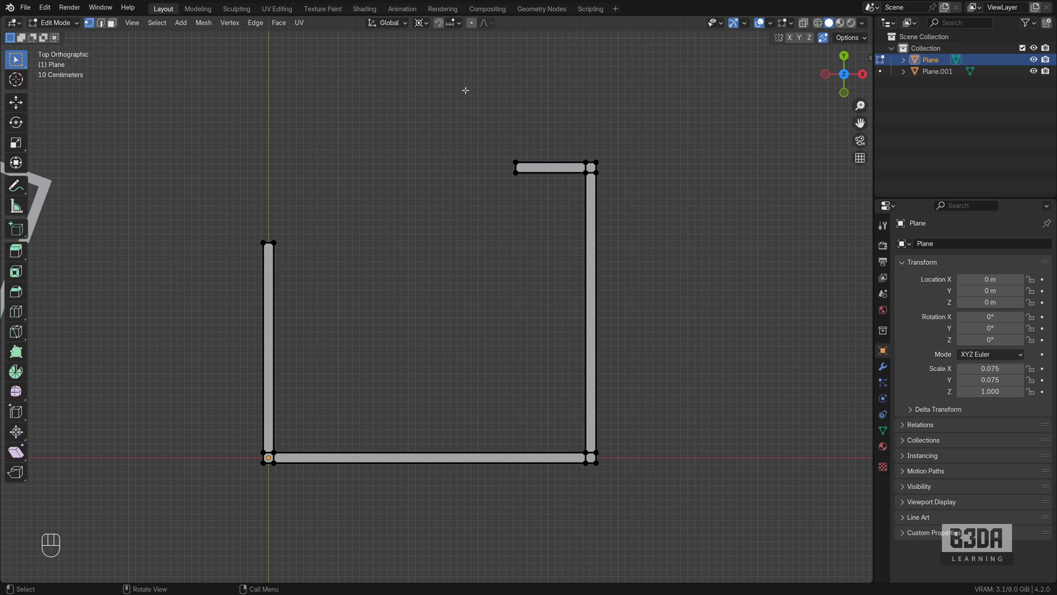
click(459, 22)
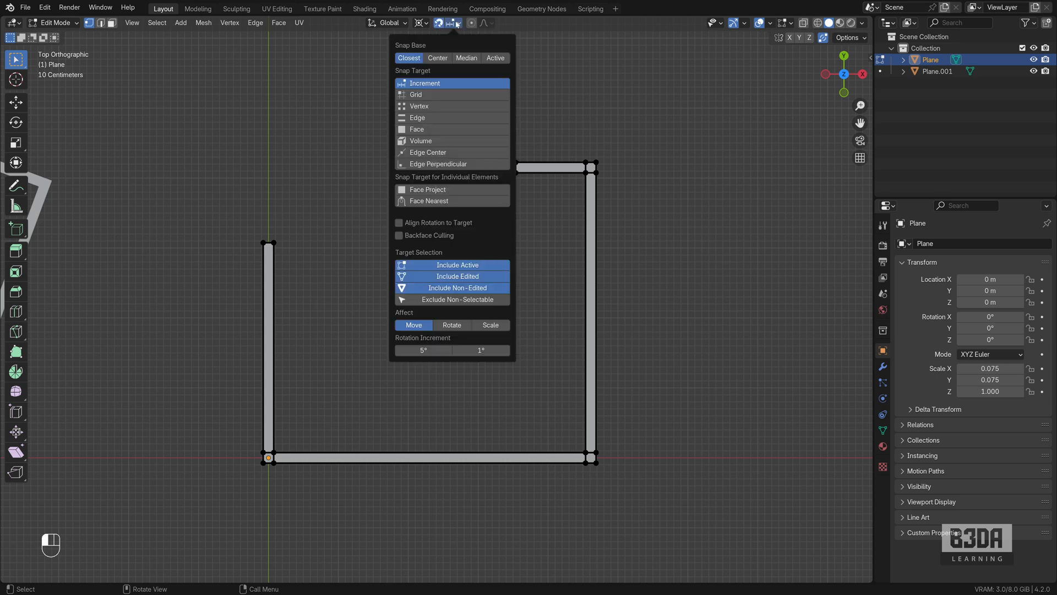
click(219, 229)
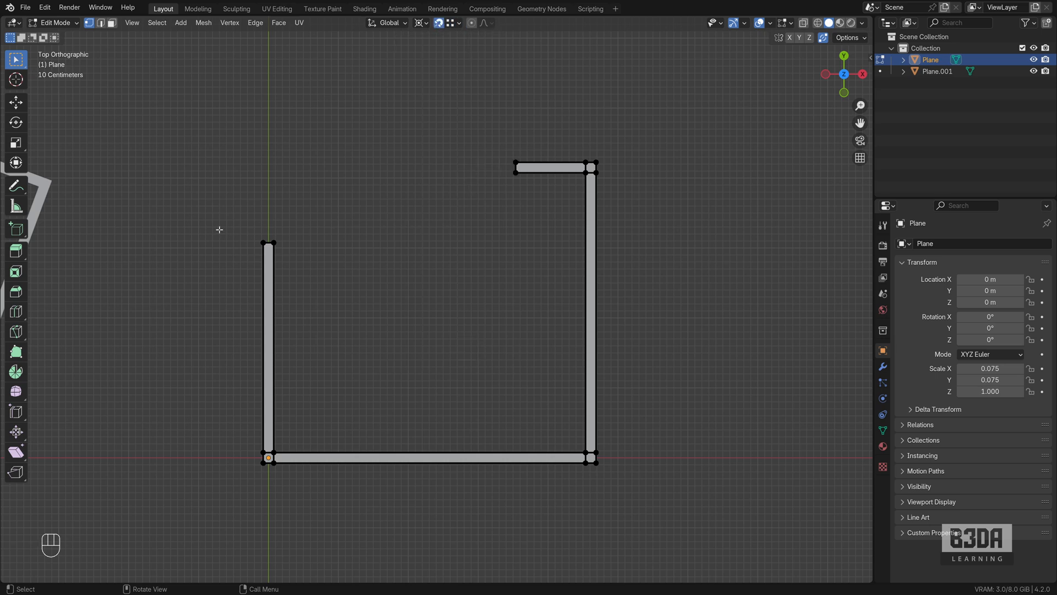
click(267, 245)
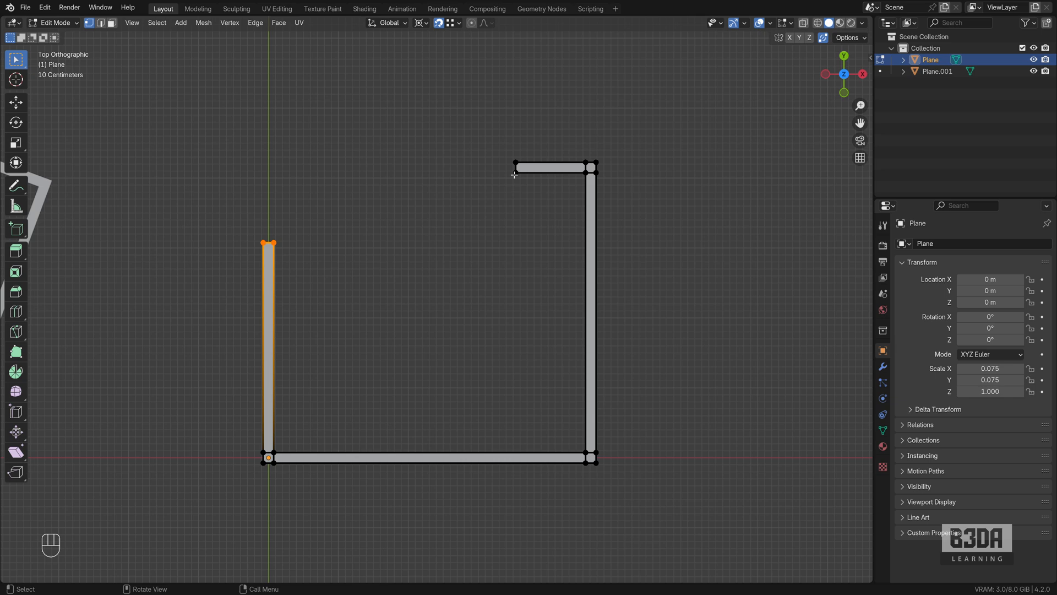
mouse_move(501, 172)
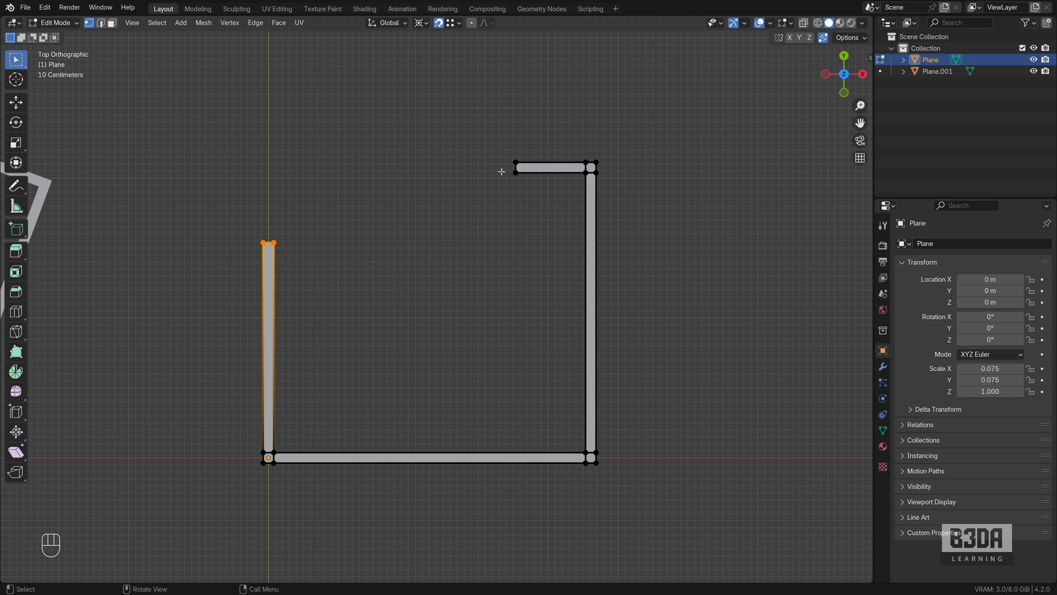
drag(504, 169, 280, 173)
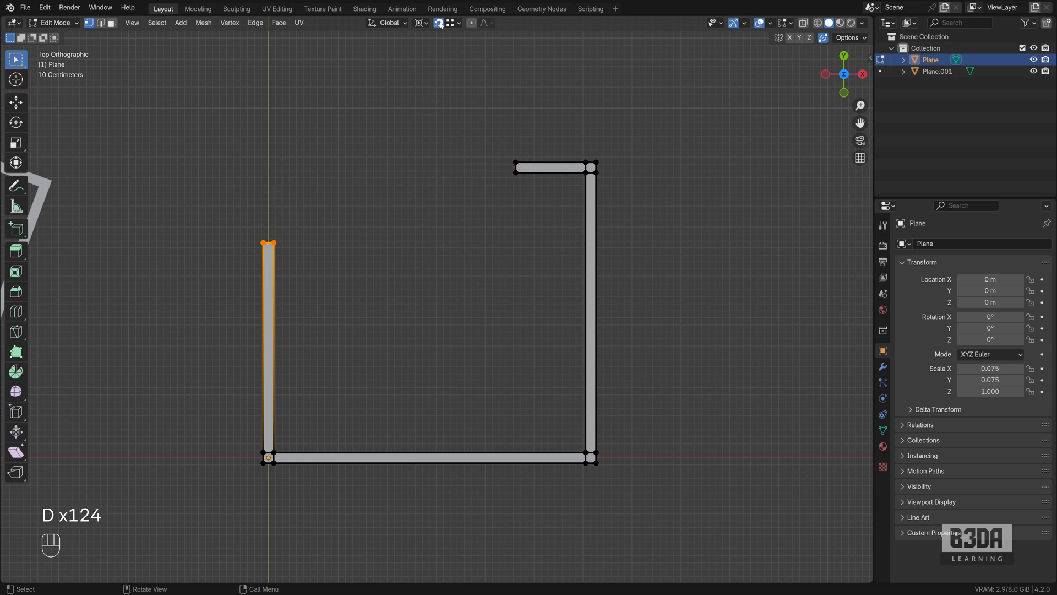
Move the left wall's top vertices up along Y to snap onto the top wall
click(447, 22)
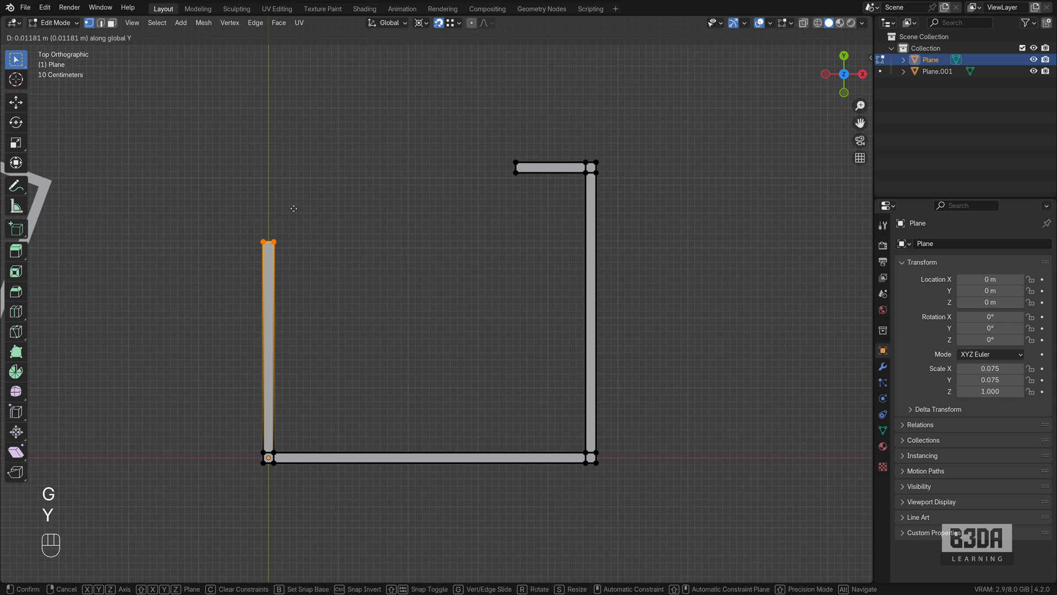
mouse_move(514, 172)
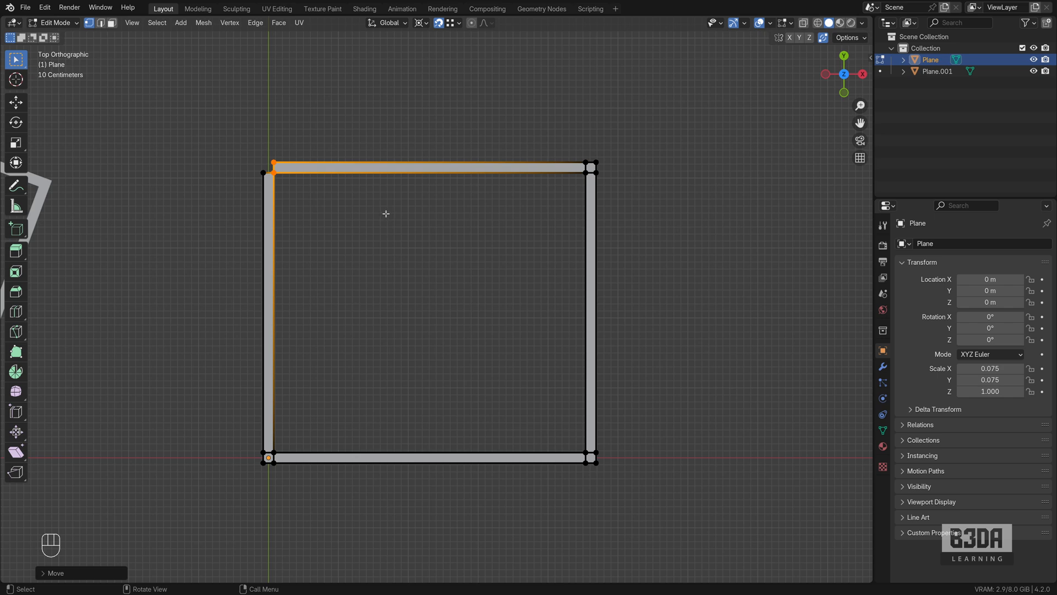
mouse_move(218, 342)
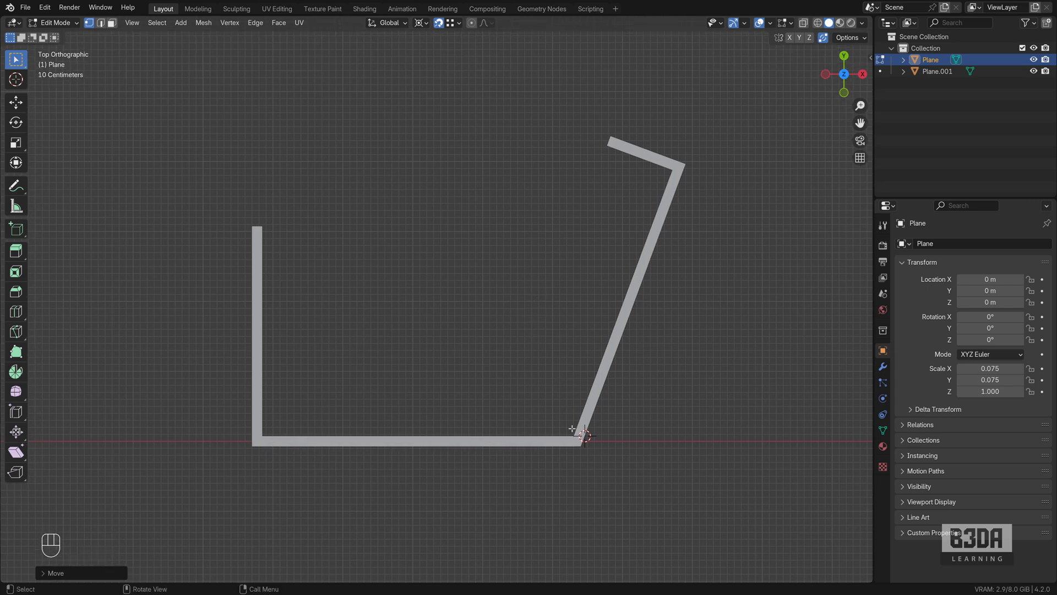
mouse_move(621, 299)
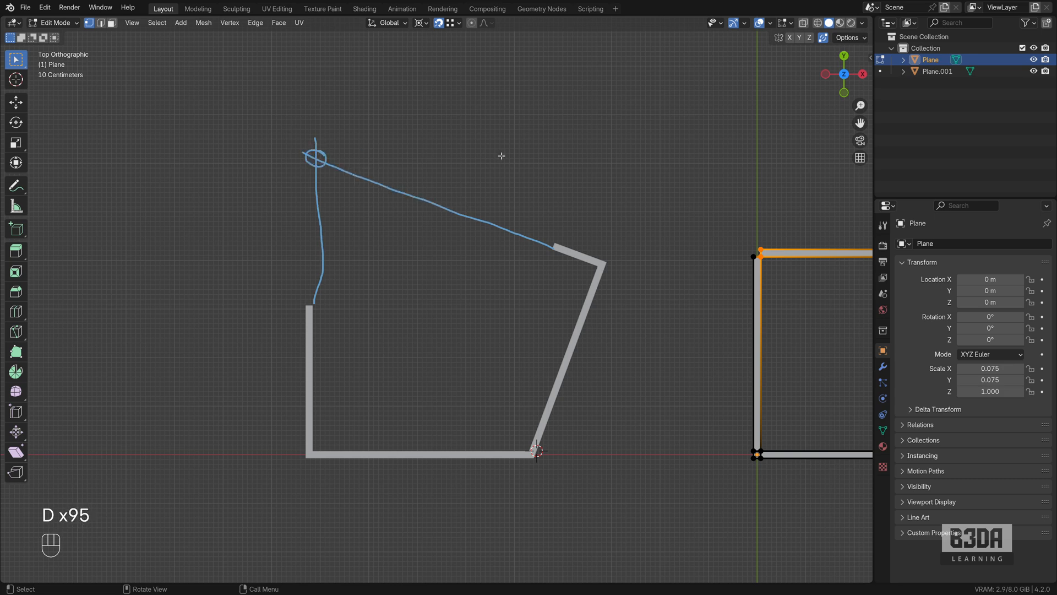
mouse_move(337, 302)
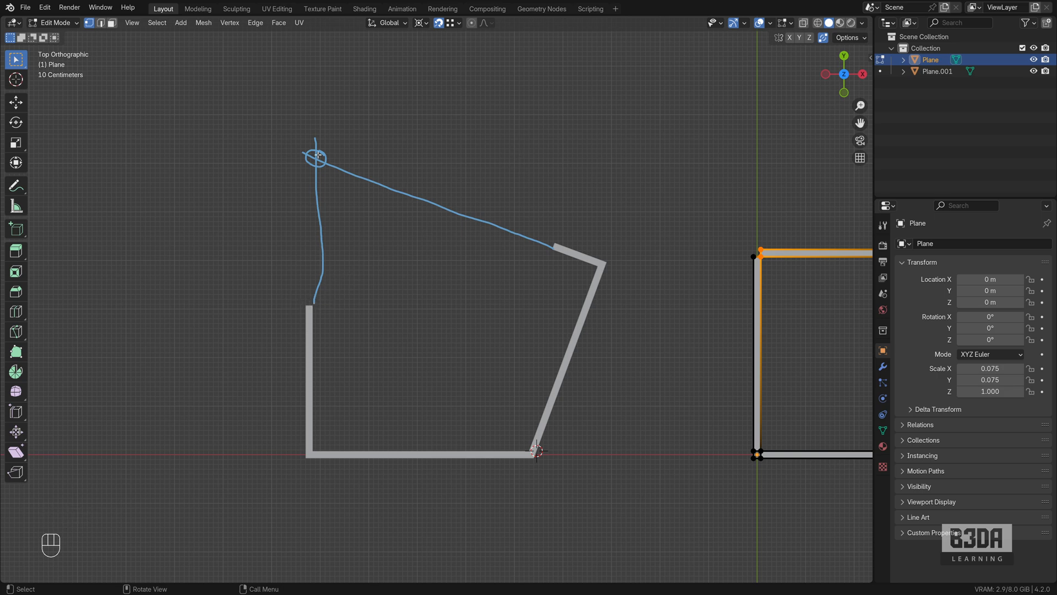
mouse_move(522, 189)
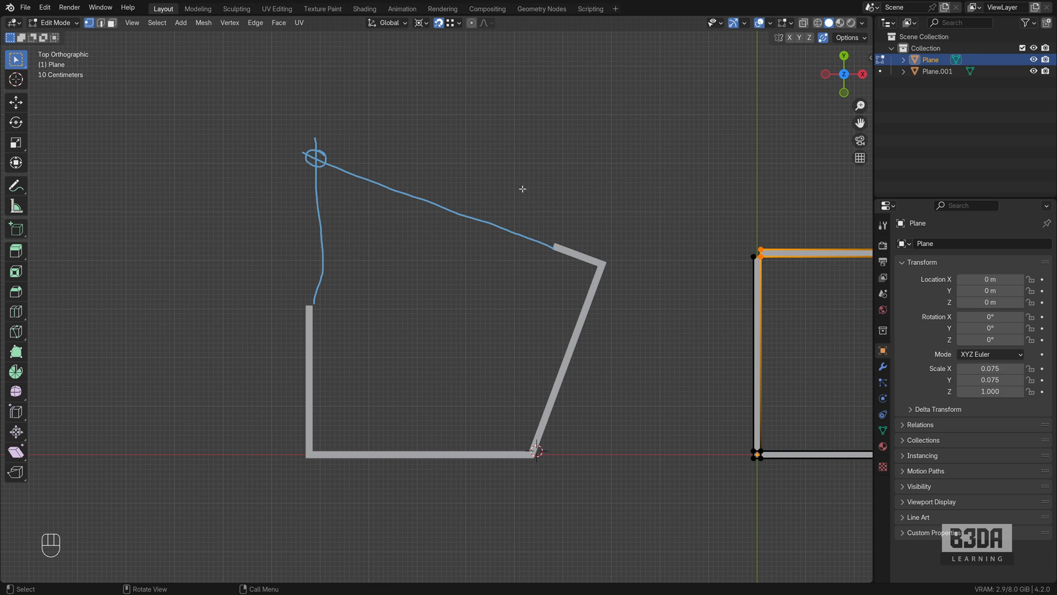
mouse_move(518, 239)
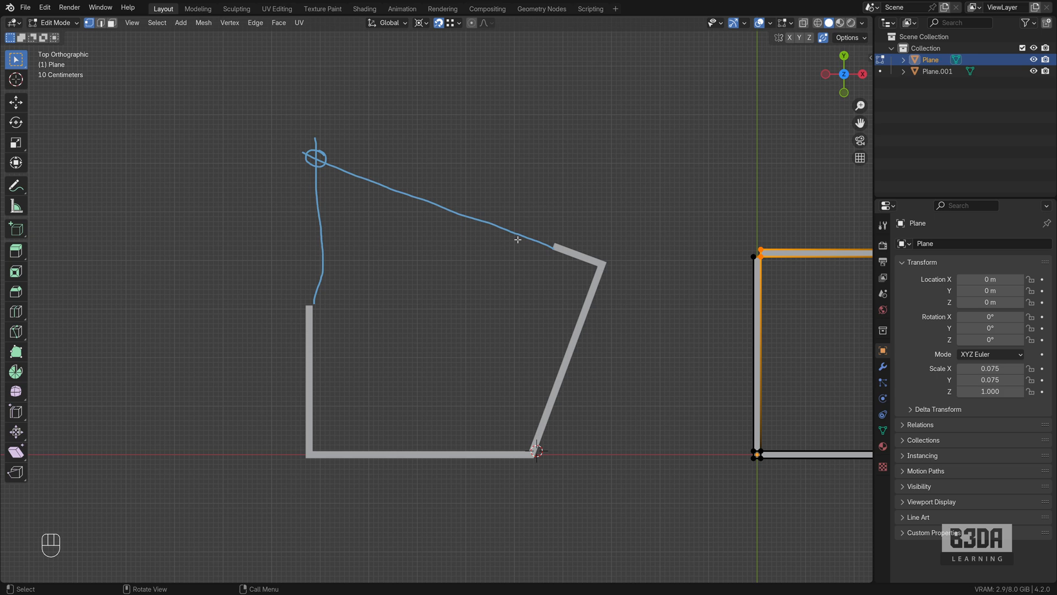
mouse_move(432, 189)
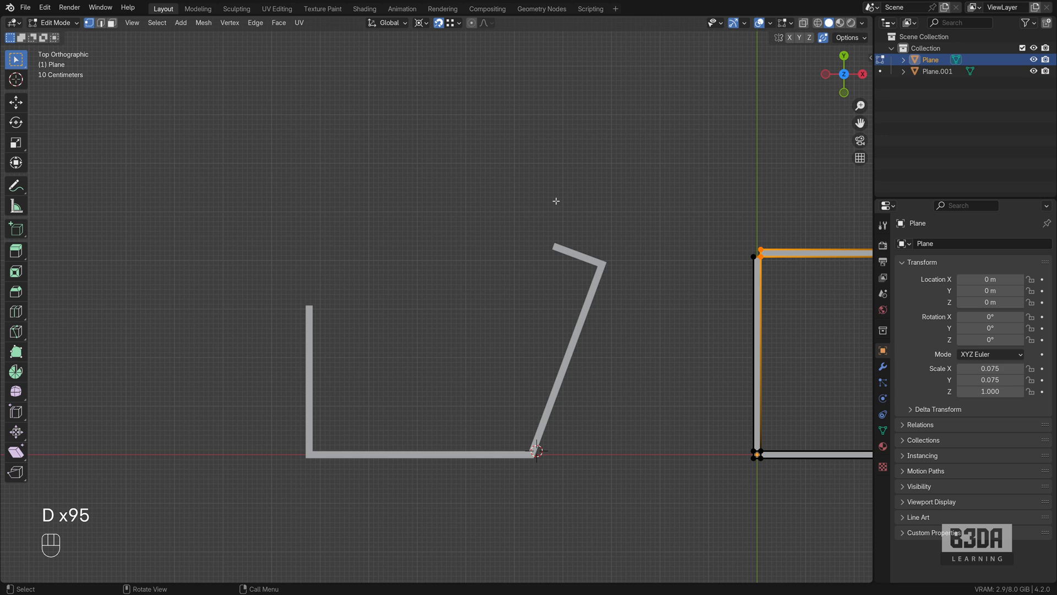
mouse_move(297, 110)
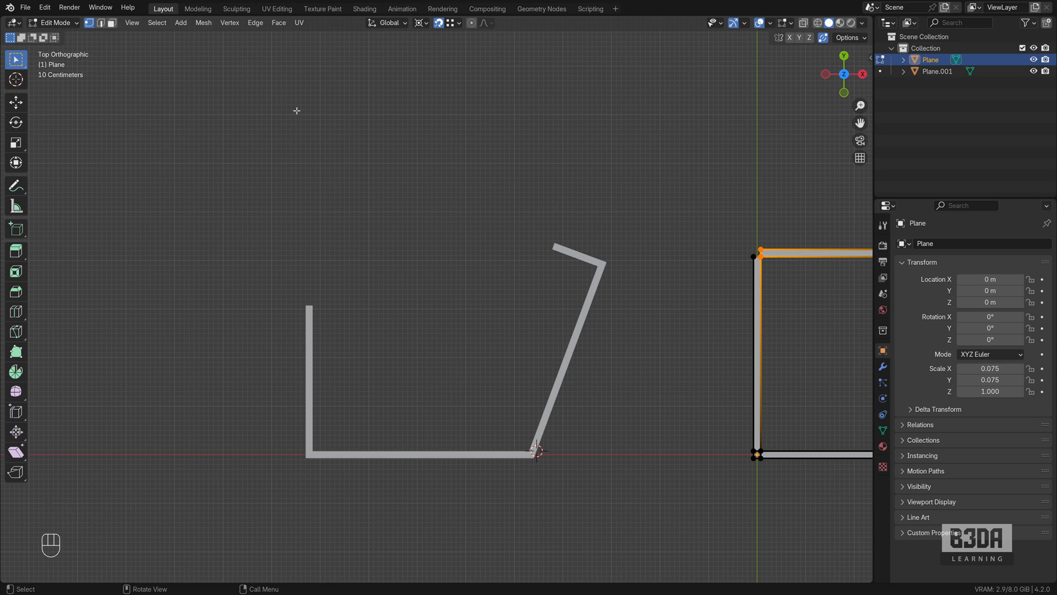
Return to object mode on the angled, still-open outline
key(Tab)
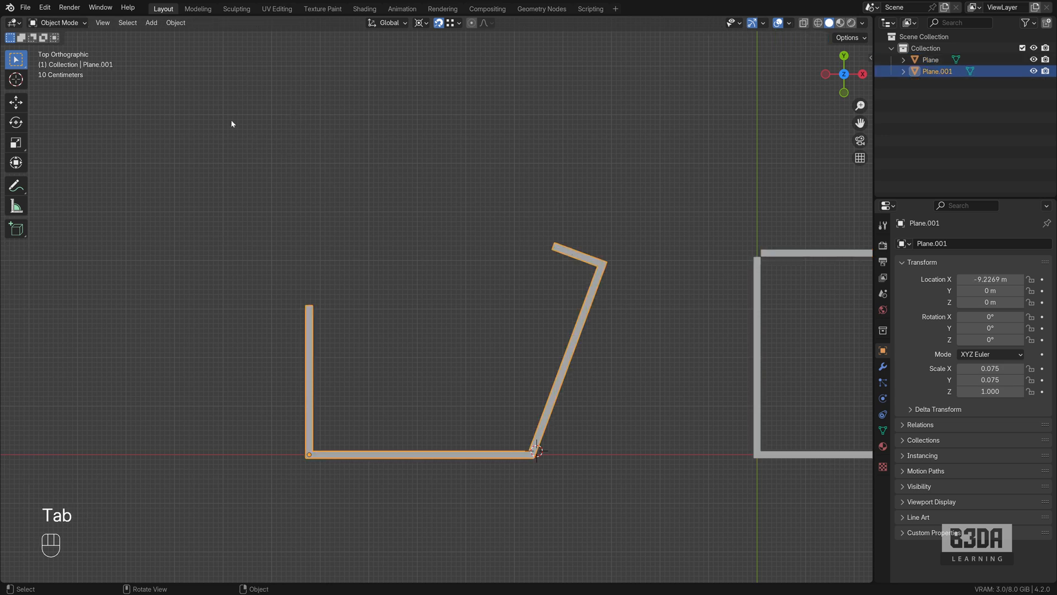
Install the tinyCAD Mesh tools add-on from Get Extensions by searching 'tiny'
click(44, 8)
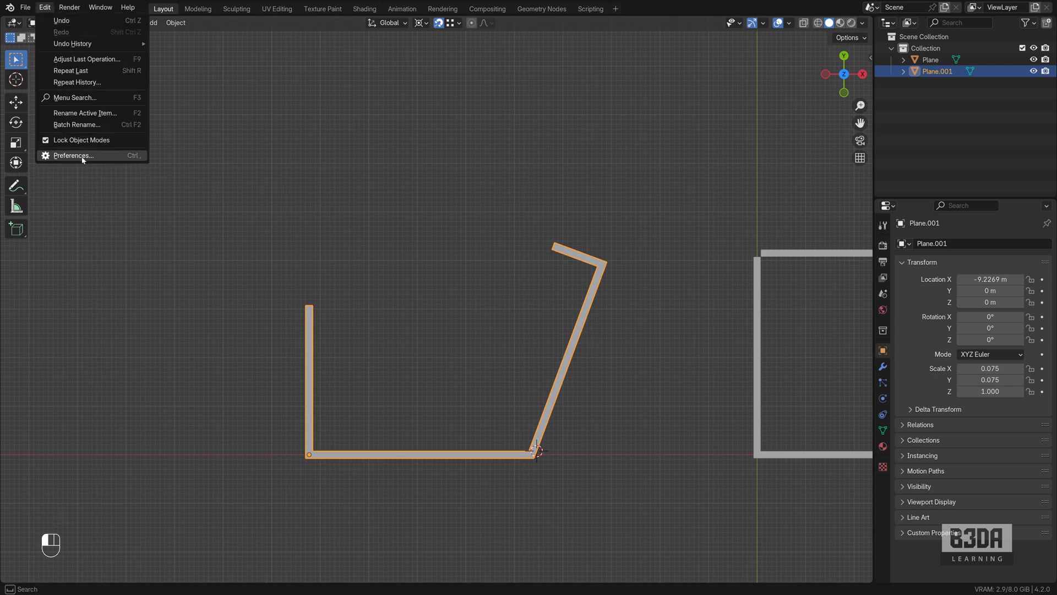
mouse_move(72, 155)
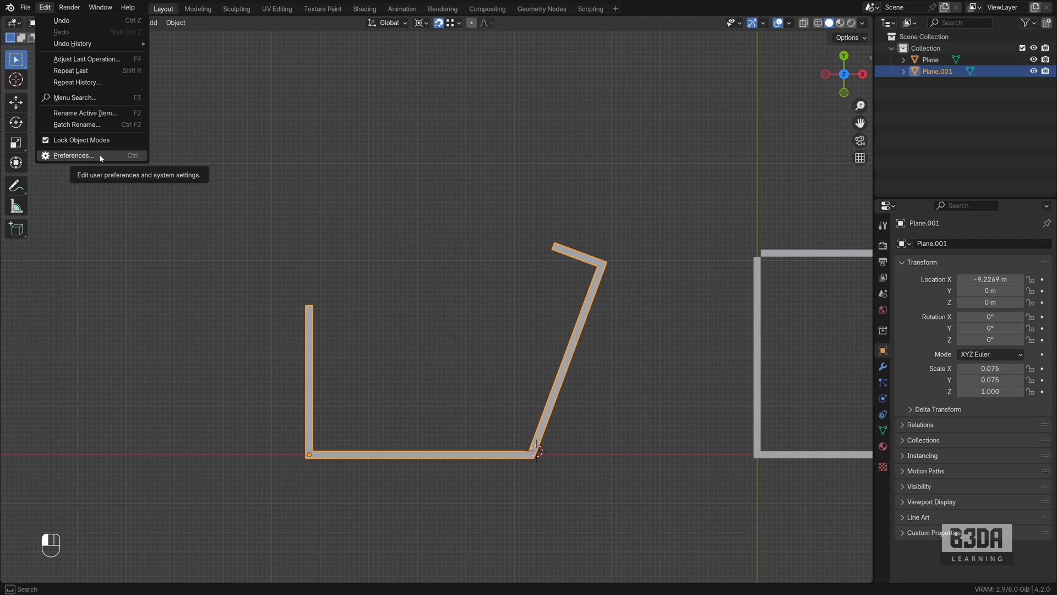
click(73, 156)
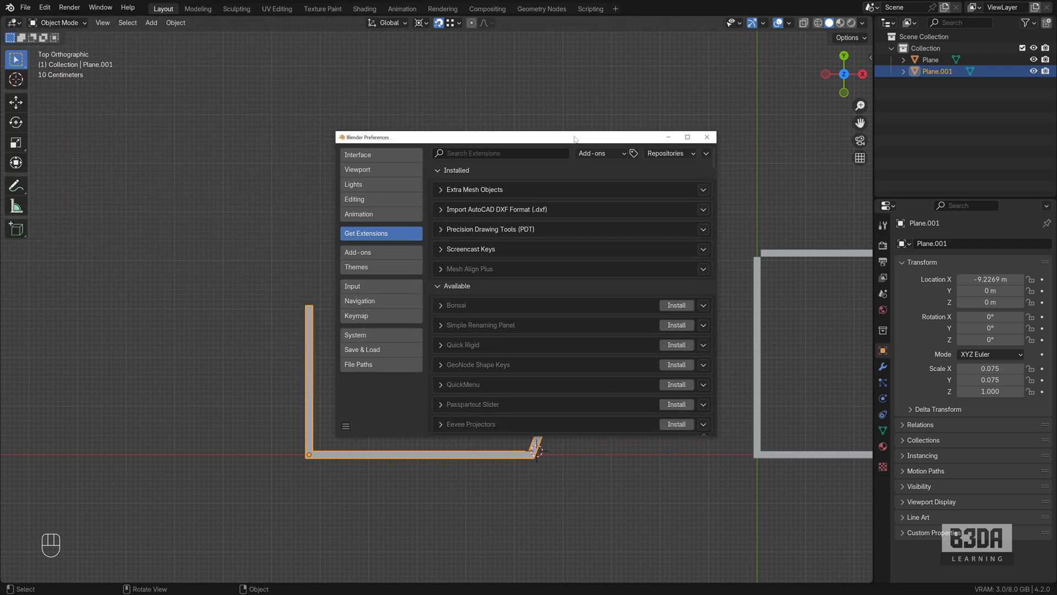
click(503, 153)
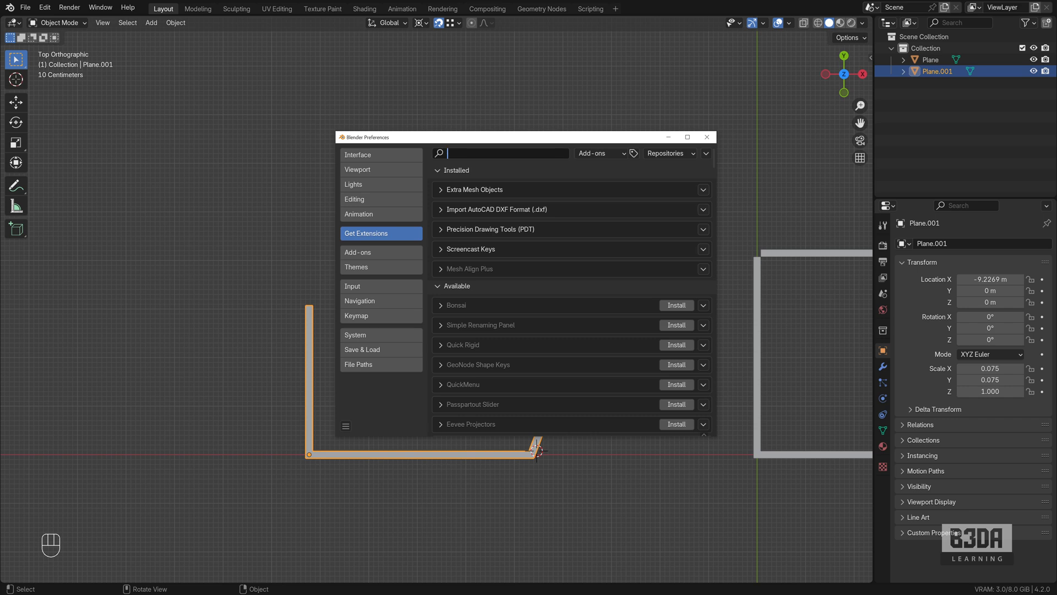
text(tiny)
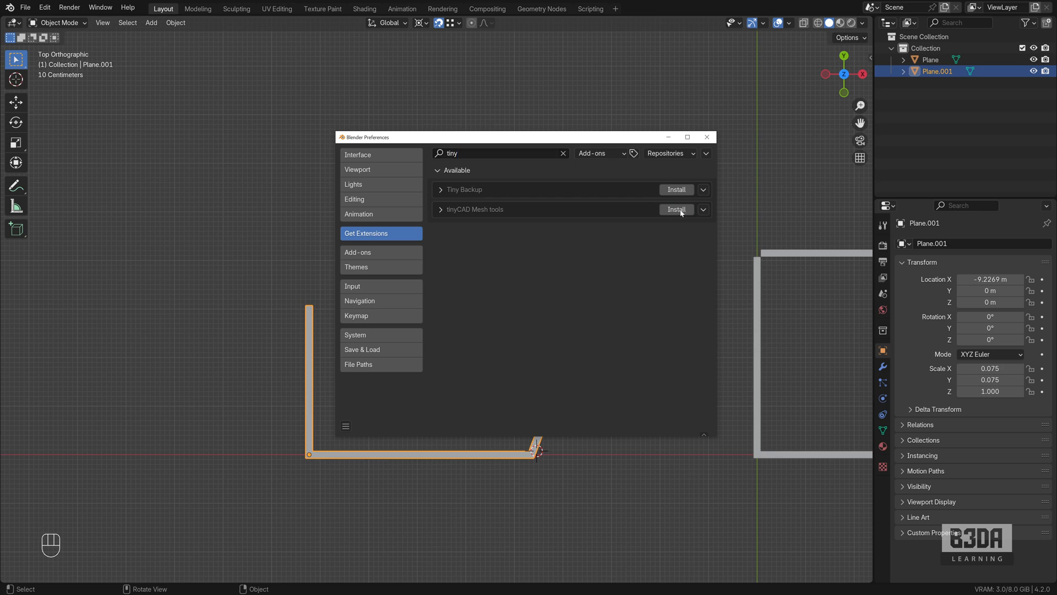
click(676, 209)
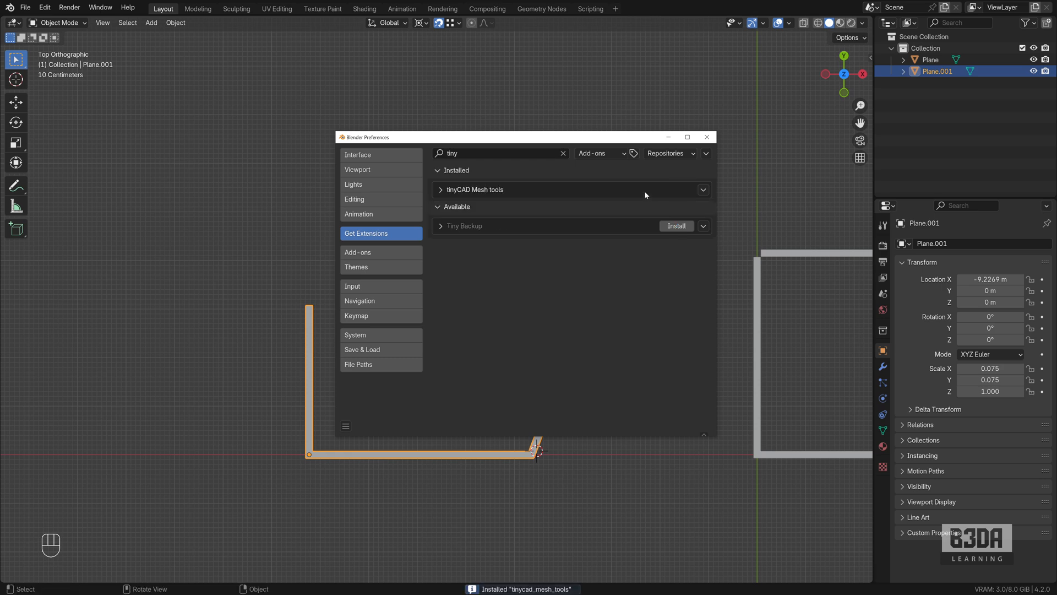
click(707, 137)
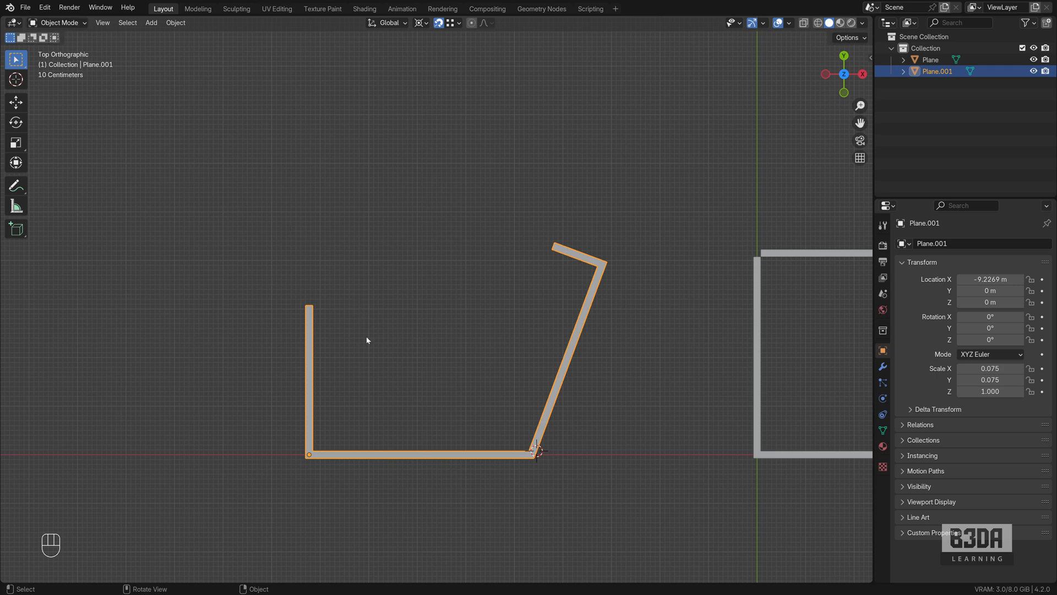
In edit mode, add TinyCAD VTX | AUTO intersection vertices for the left and top edges
click(59, 23)
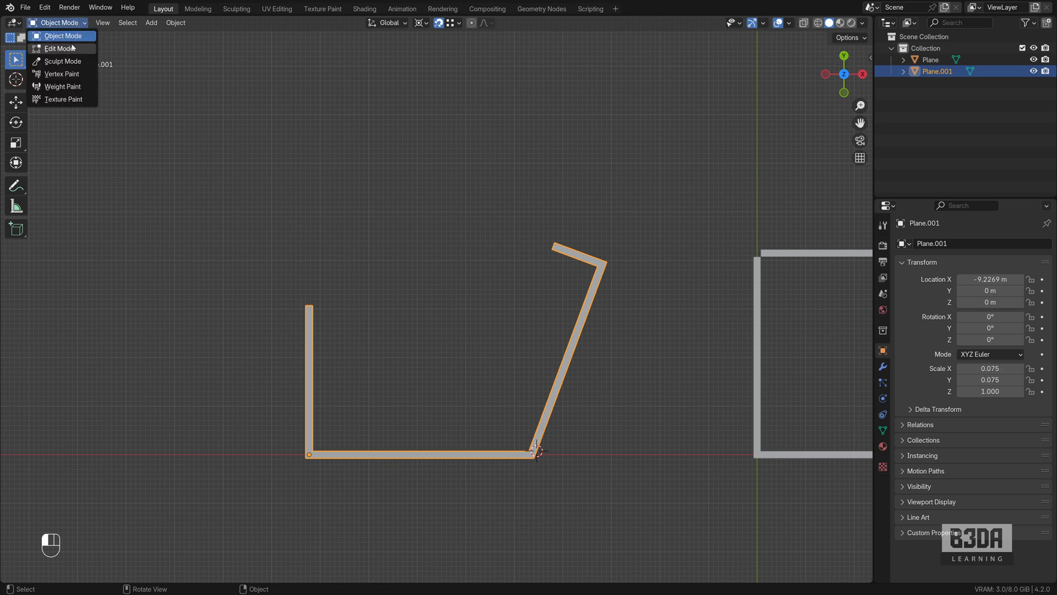
click(59, 48)
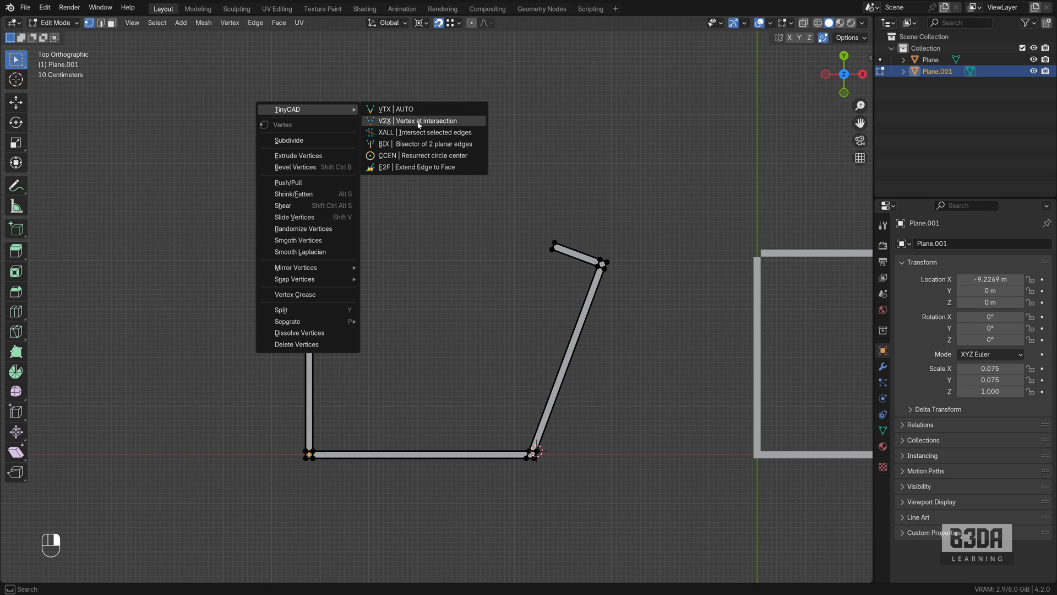
mouse_move(426, 121)
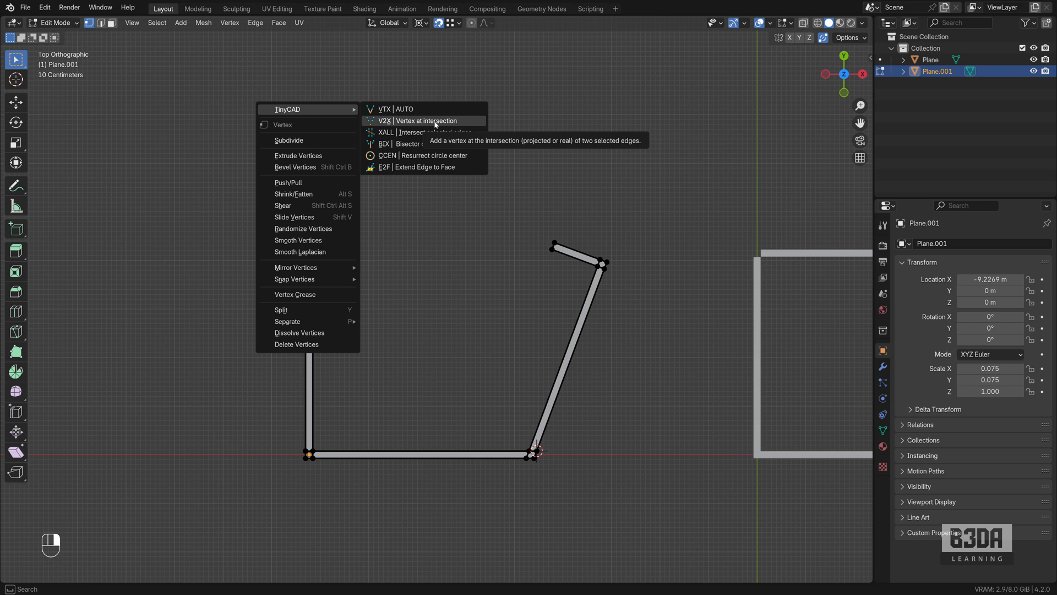
mouse_move(400, 169)
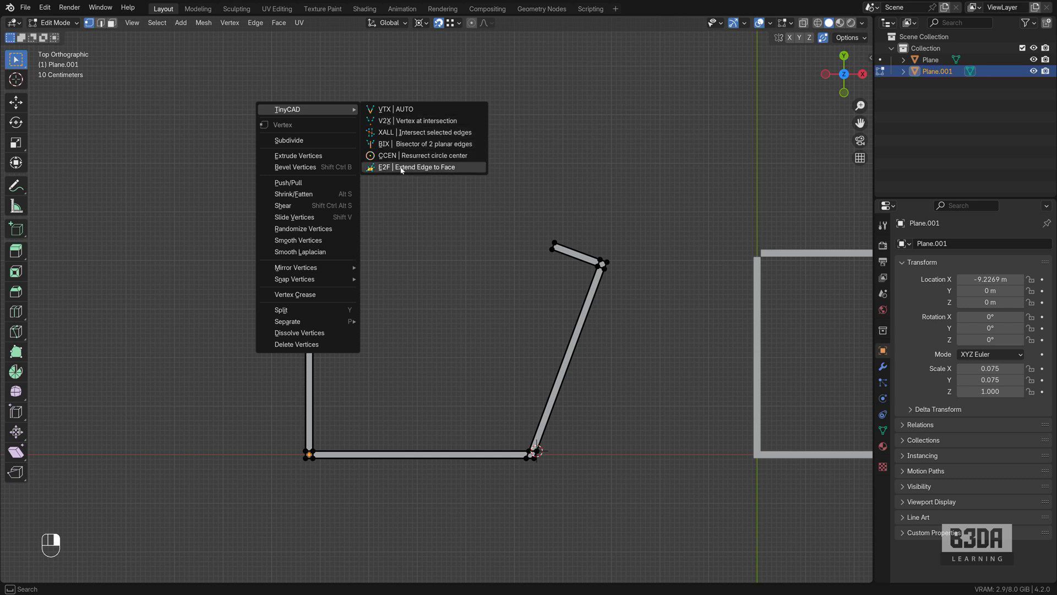
mouse_move(434, 177)
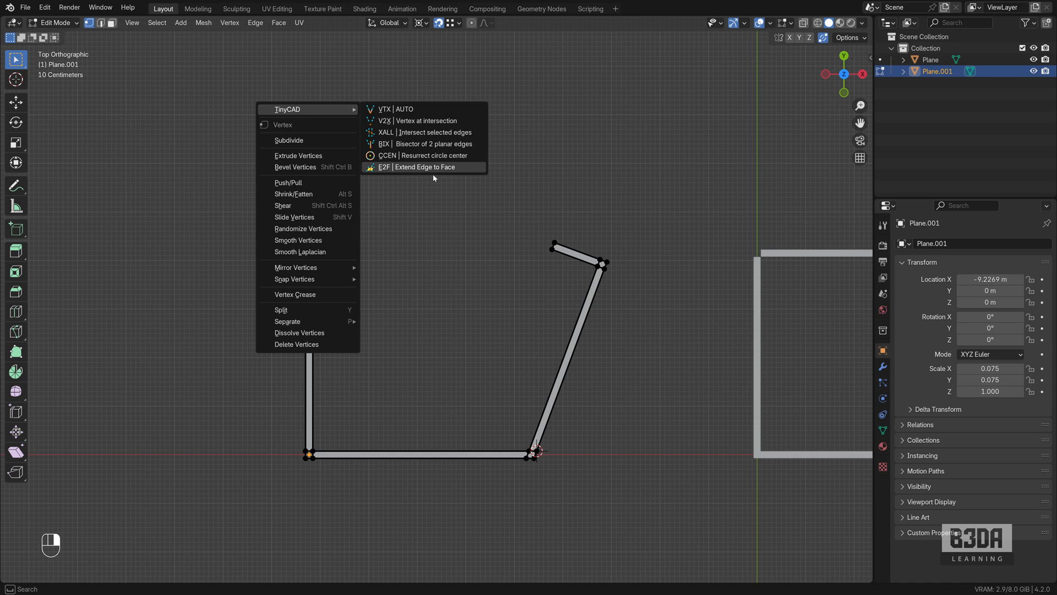
mouse_move(414, 156)
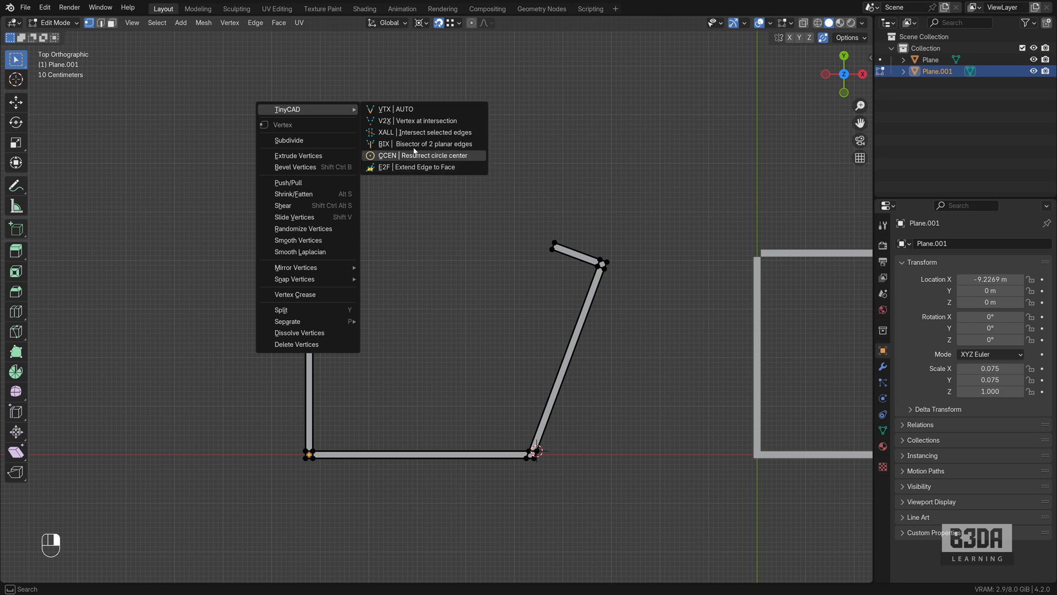
mouse_move(425, 120)
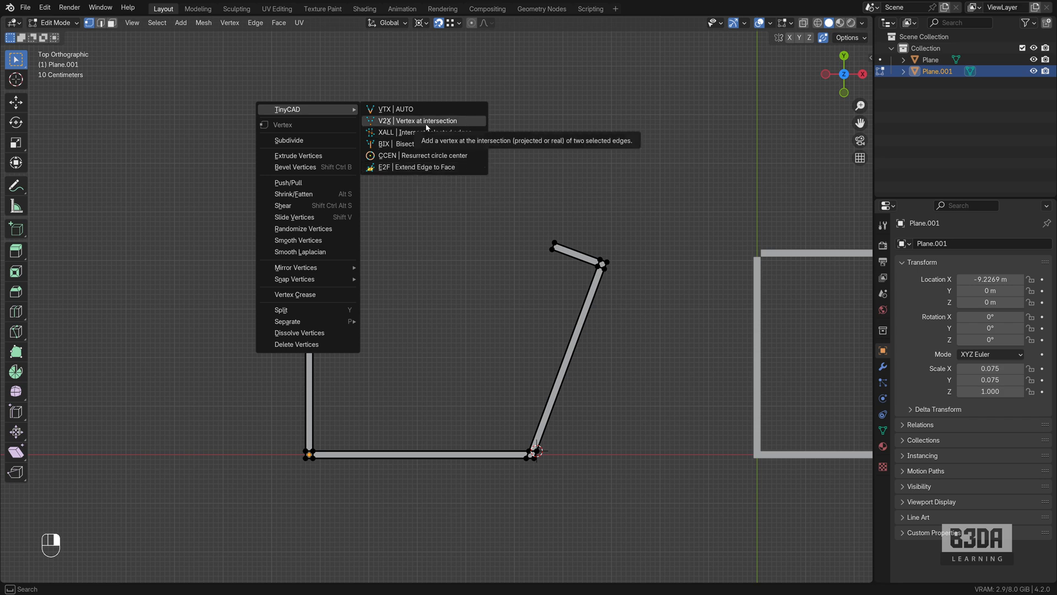
mouse_move(385, 120)
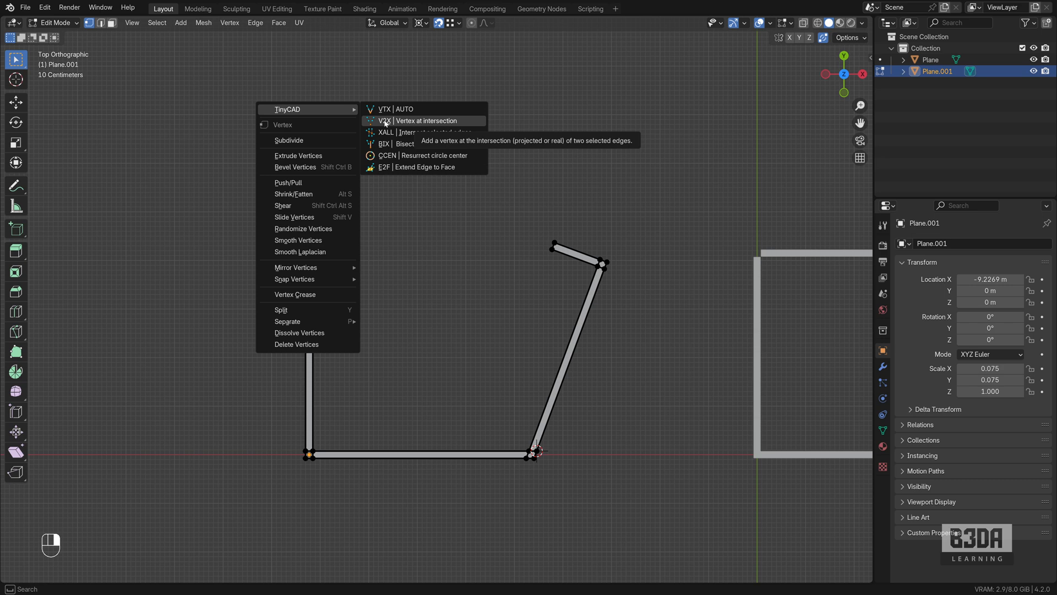
click(426, 120)
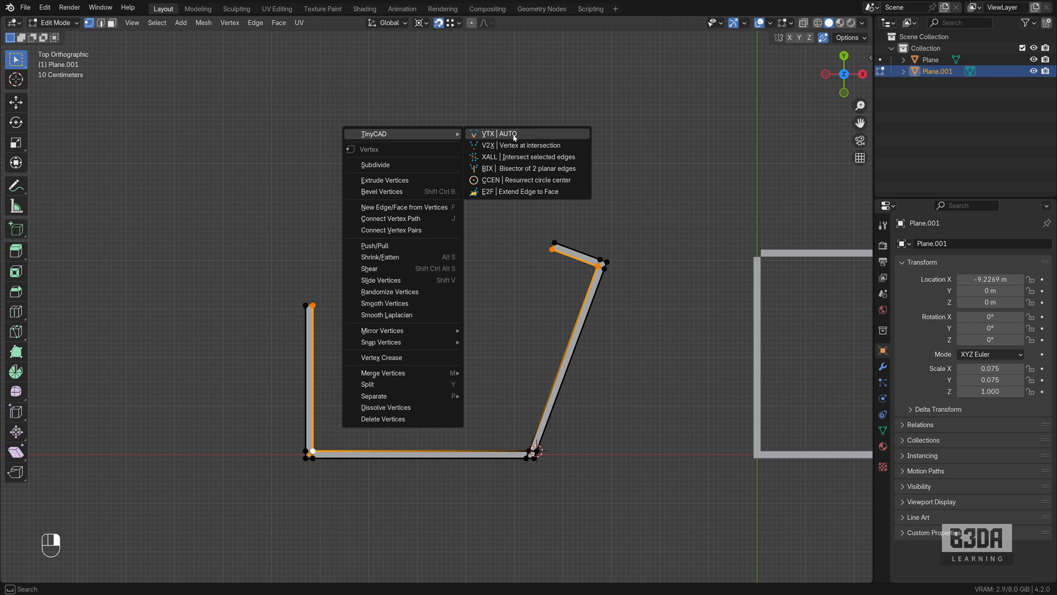
click(501, 133)
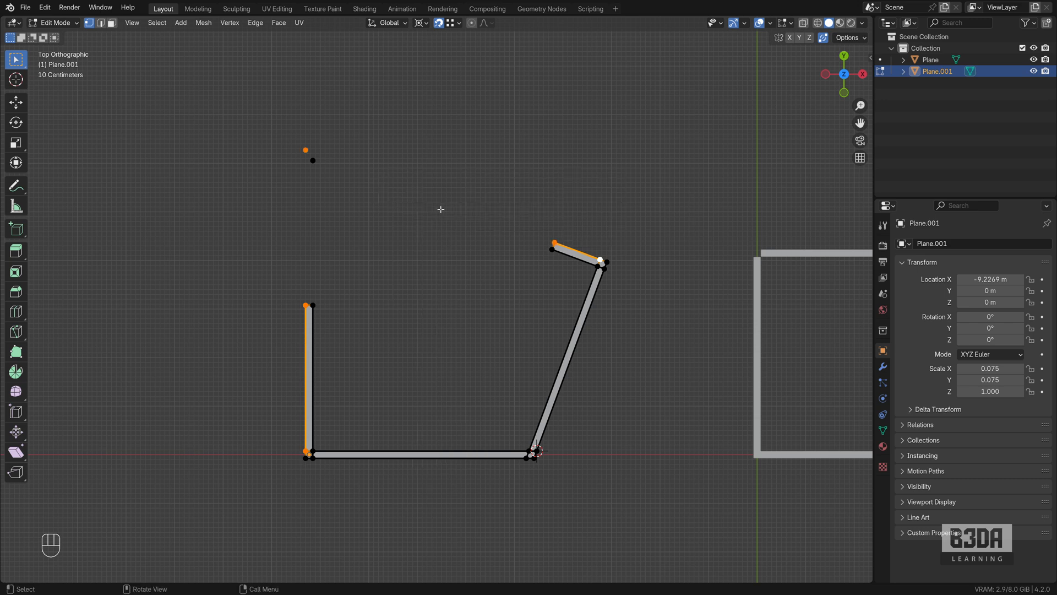
mouse_move(347, 242)
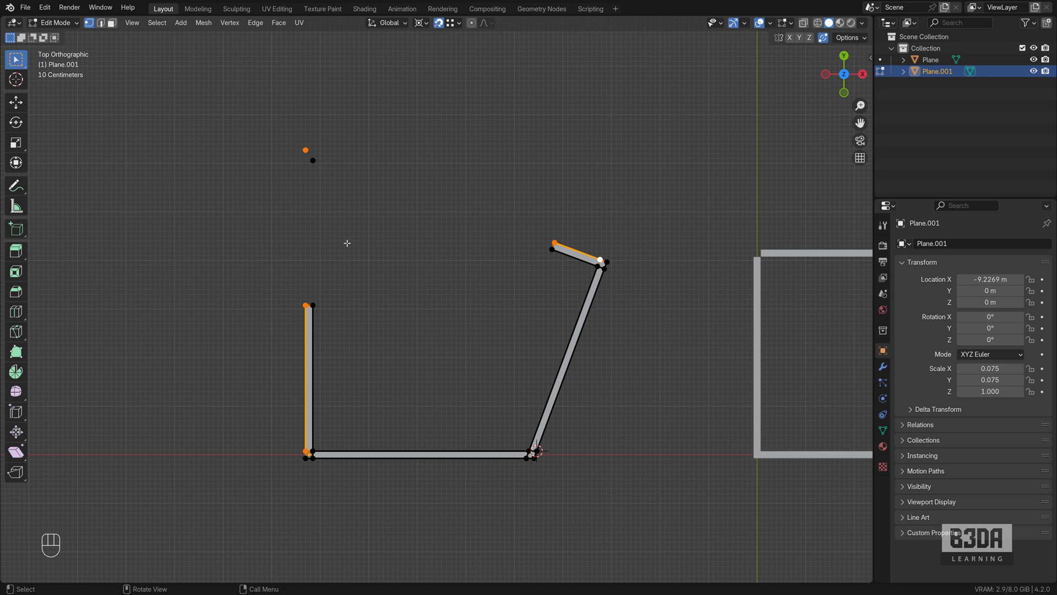
mouse_move(316, 291)
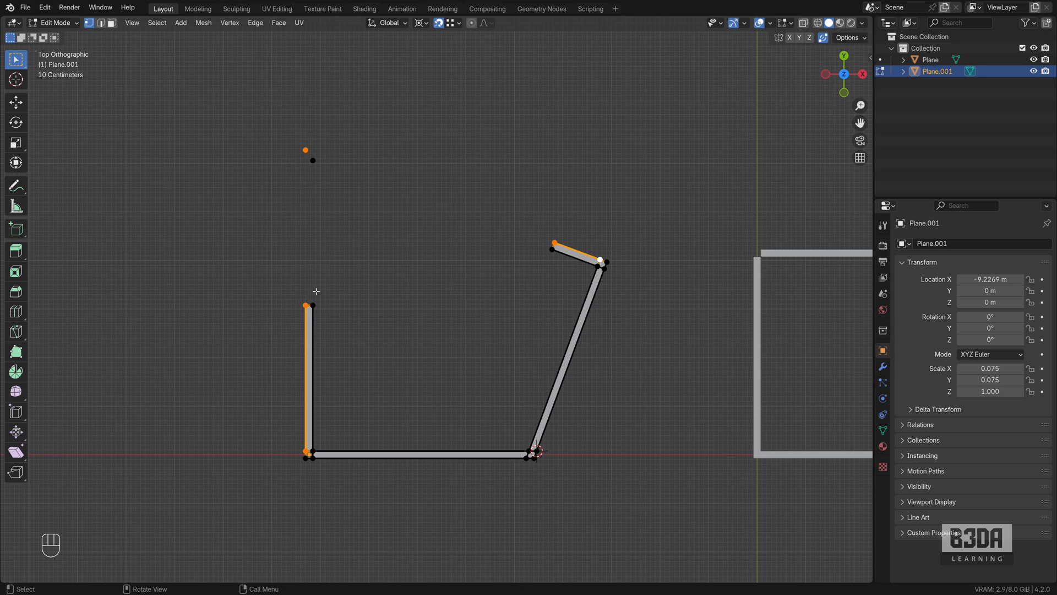
click(448, 22)
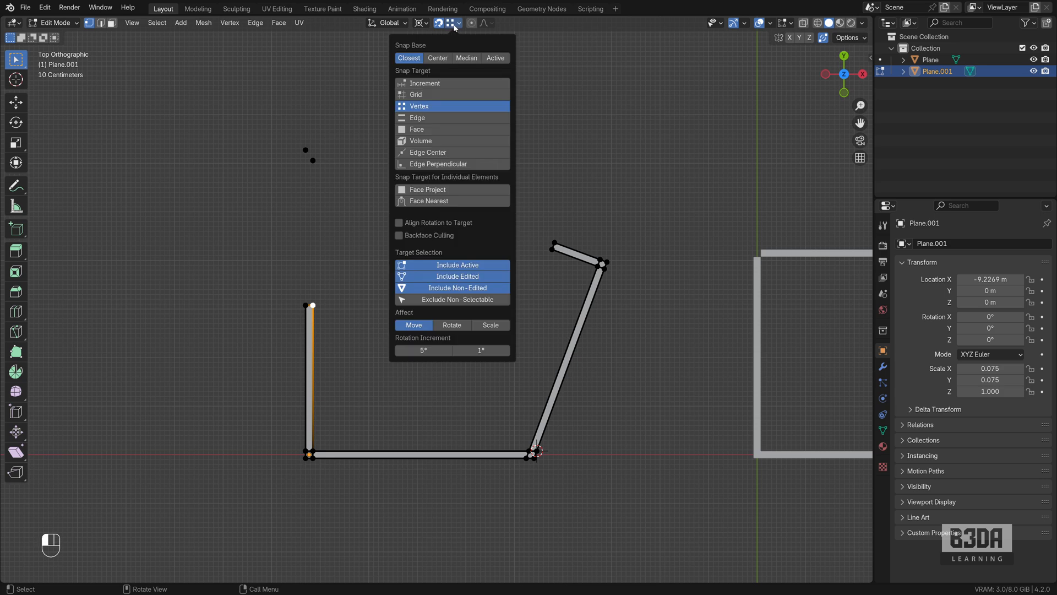
Snap the left wall's top vertex onto the intersection vertex, closing the corner
click(455, 22)
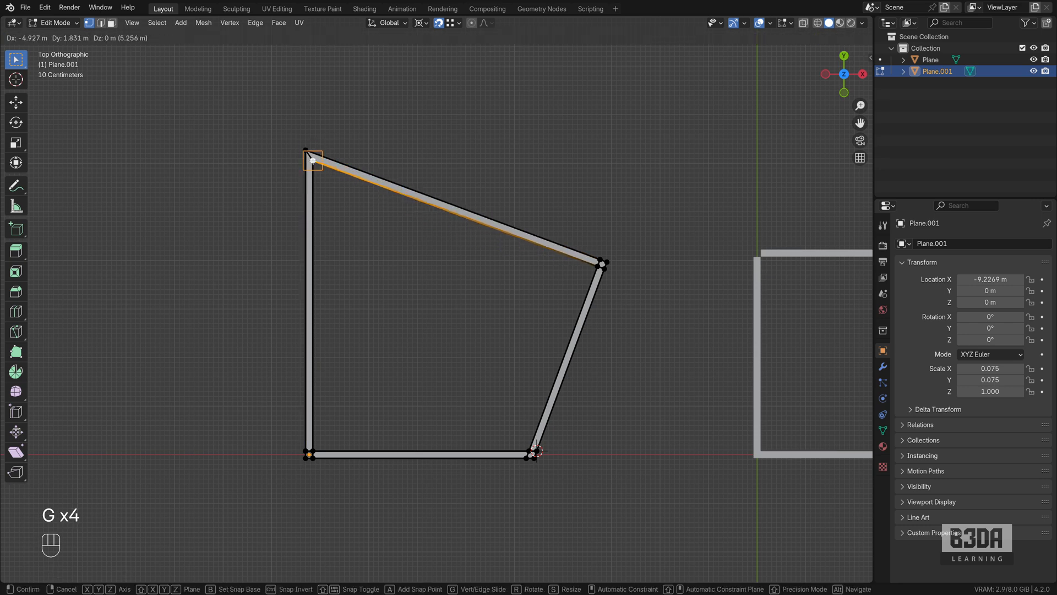
click(410, 260)
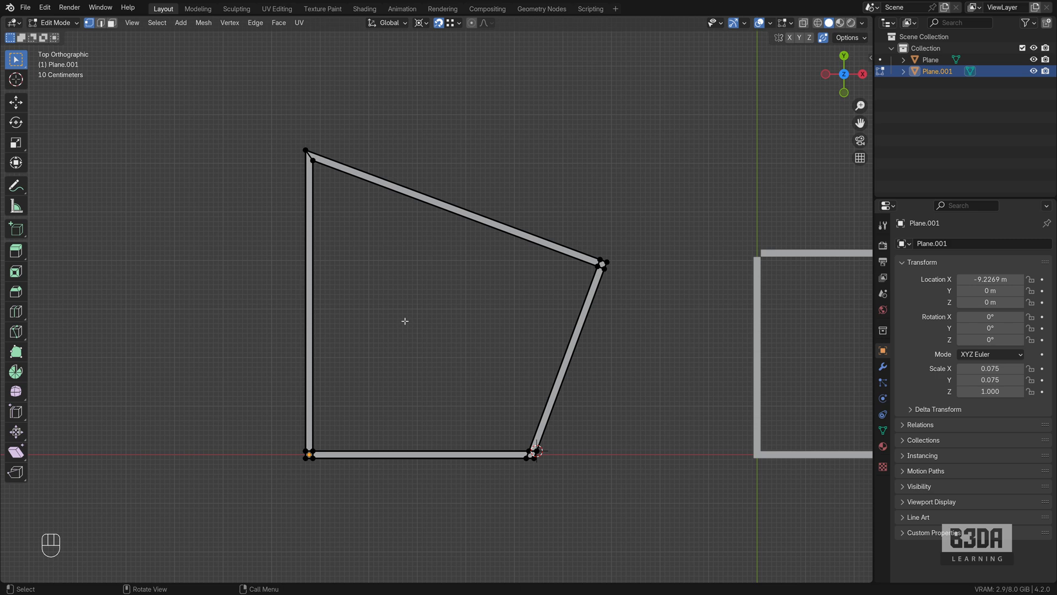
Undo the corner closure back to the open outline with intersection vertices
key(ctrl+z)
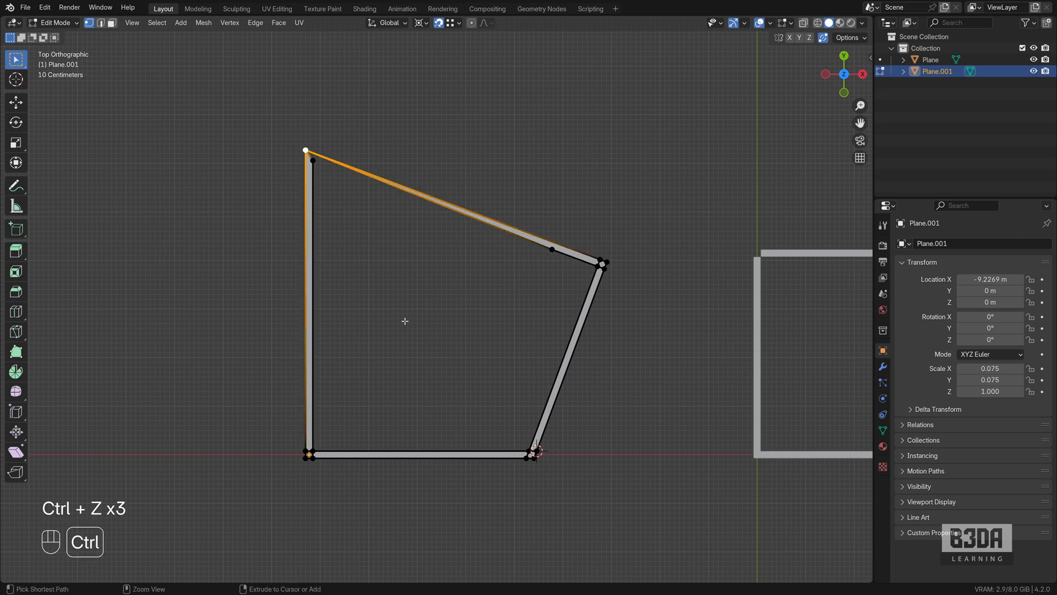
key(ctrl+z)
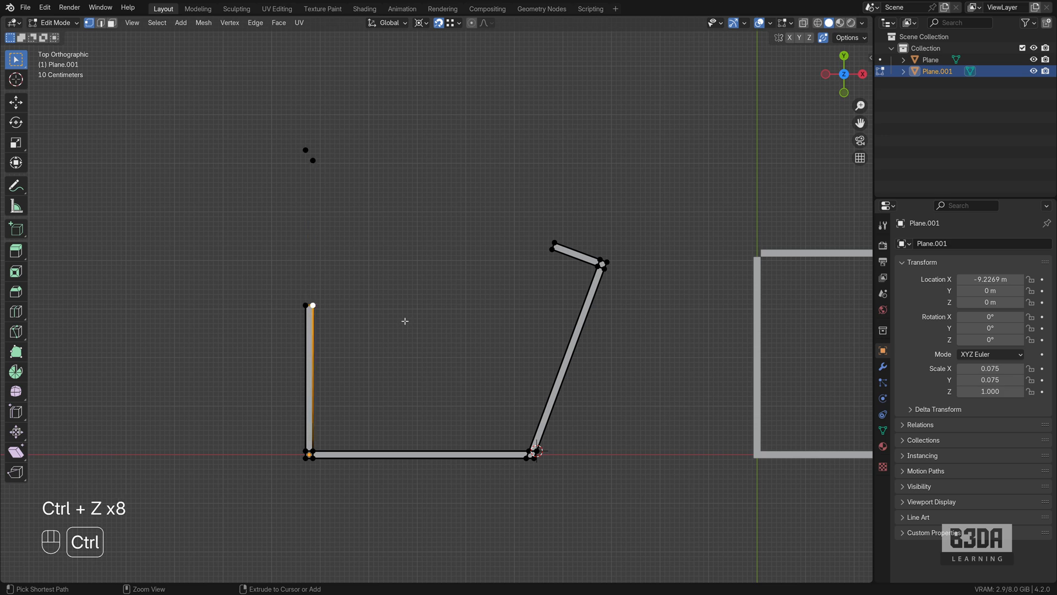
key(ctrl+z)
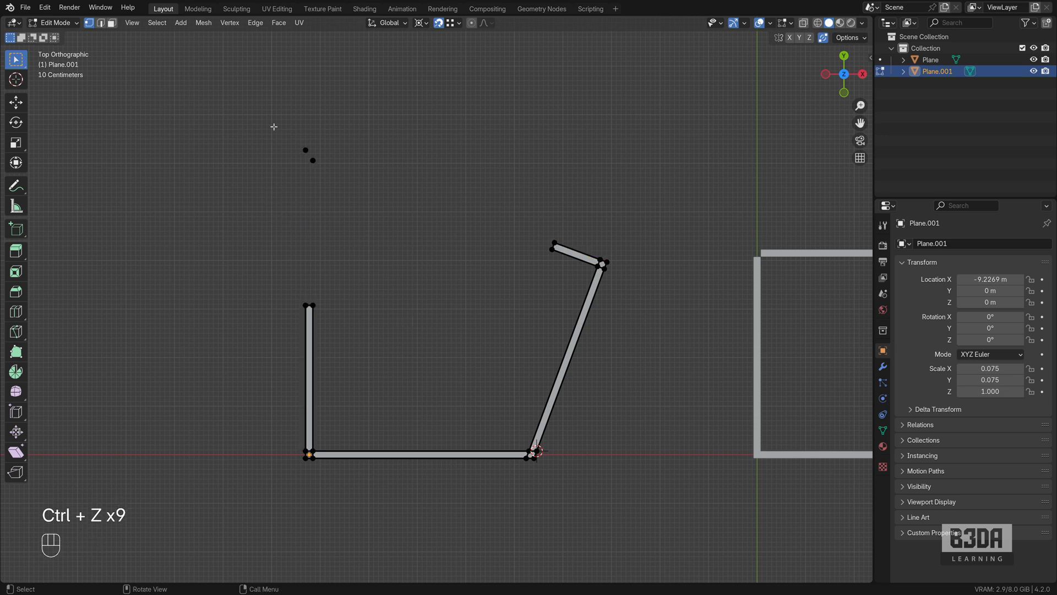
key(x)
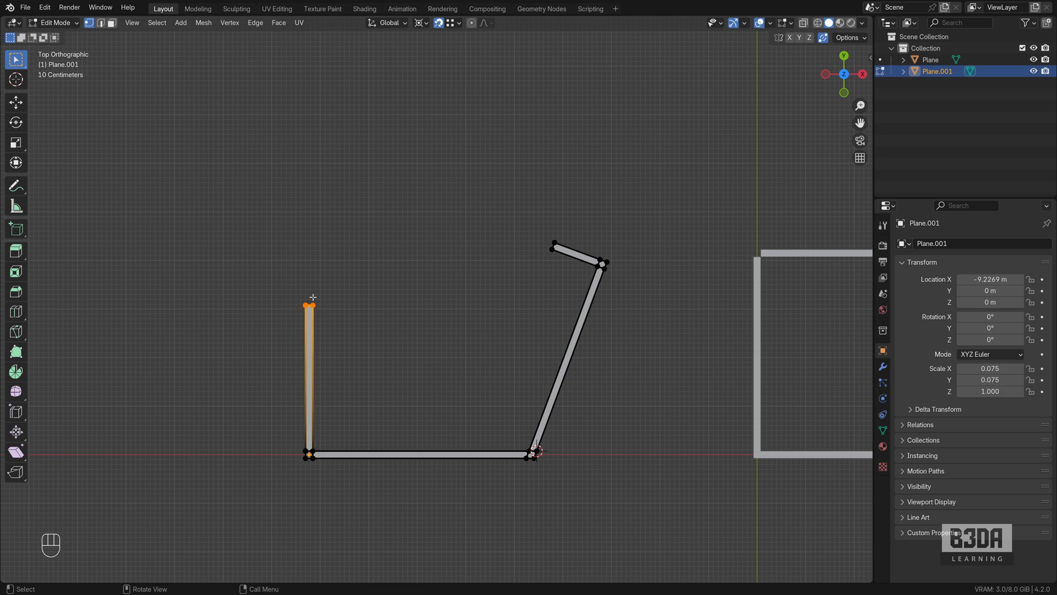
mouse_move(369, 270)
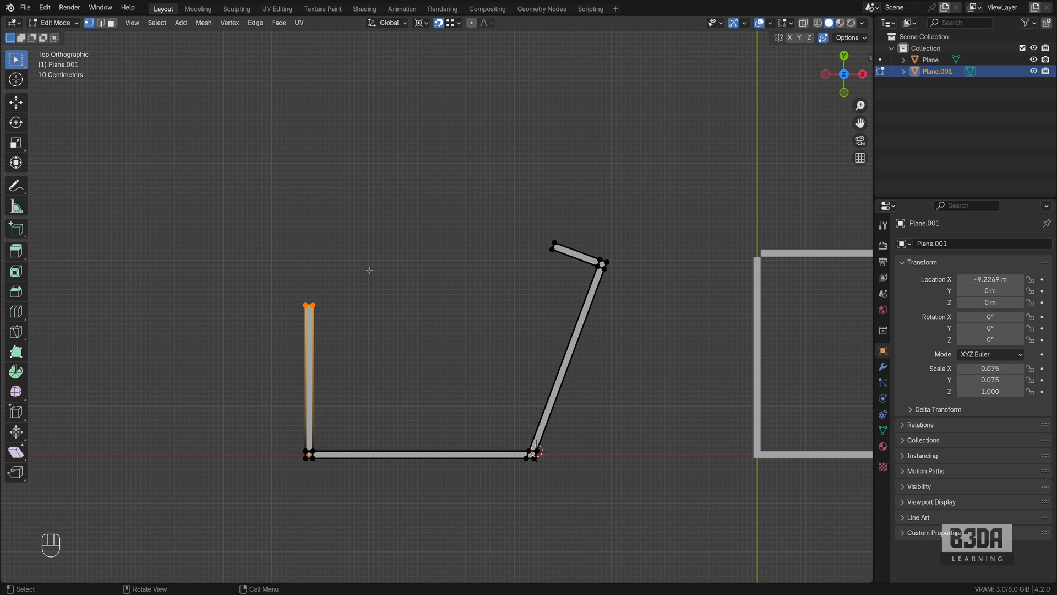
mouse_move(303, 293)
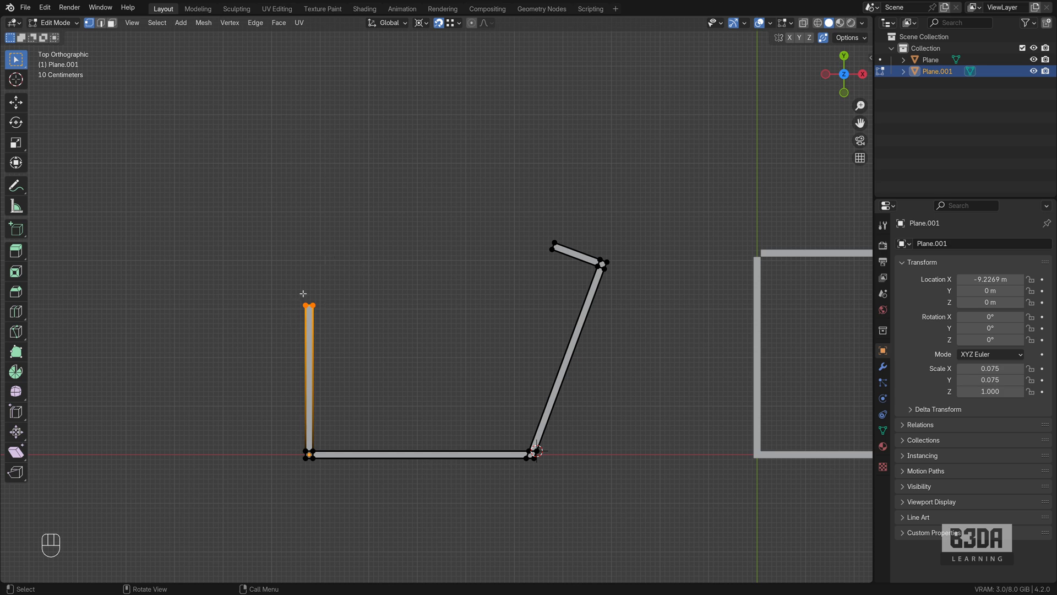
mouse_move(306, 346)
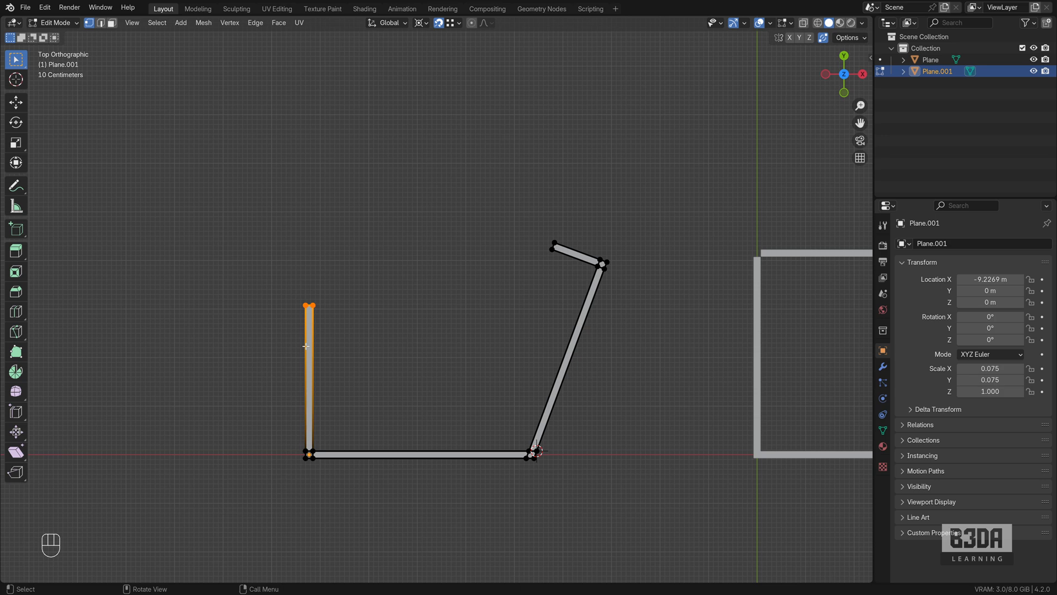
Extend the left edge far upward and duplicate the short top segment in line with itself
key(g)
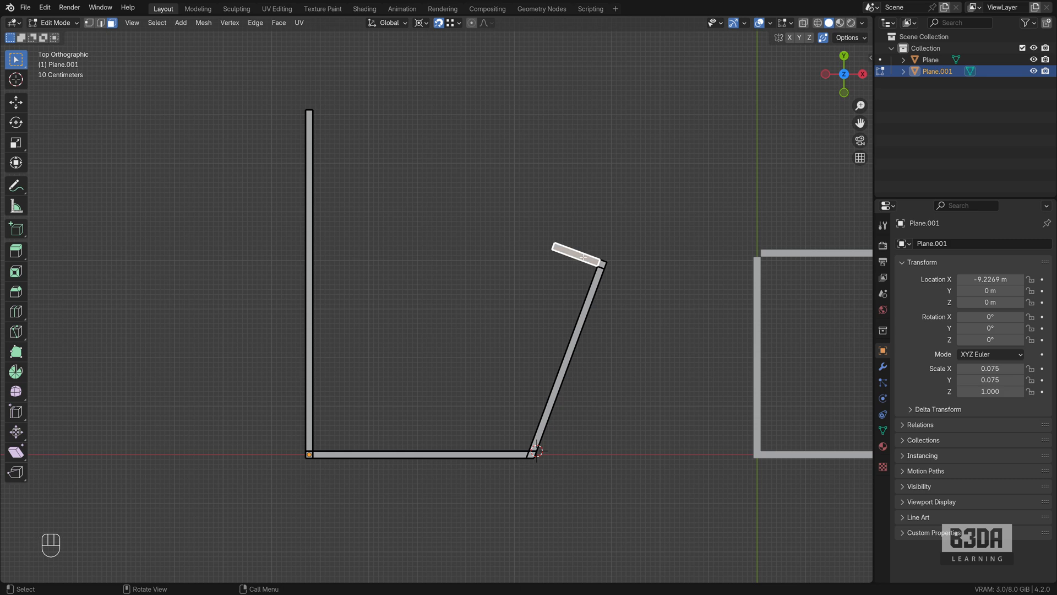
key(shift+d)
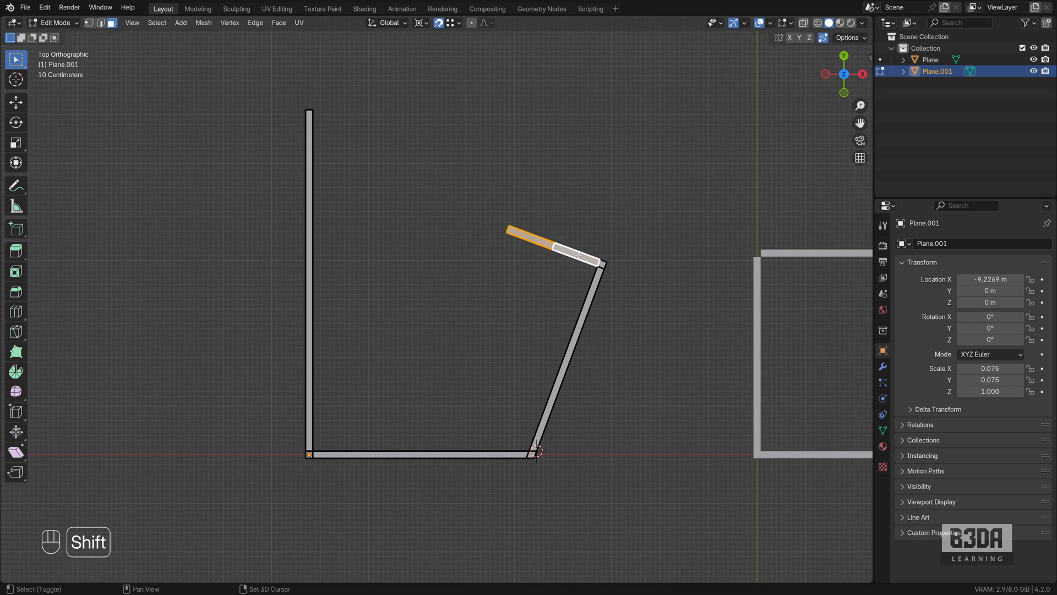
key(shift+d)
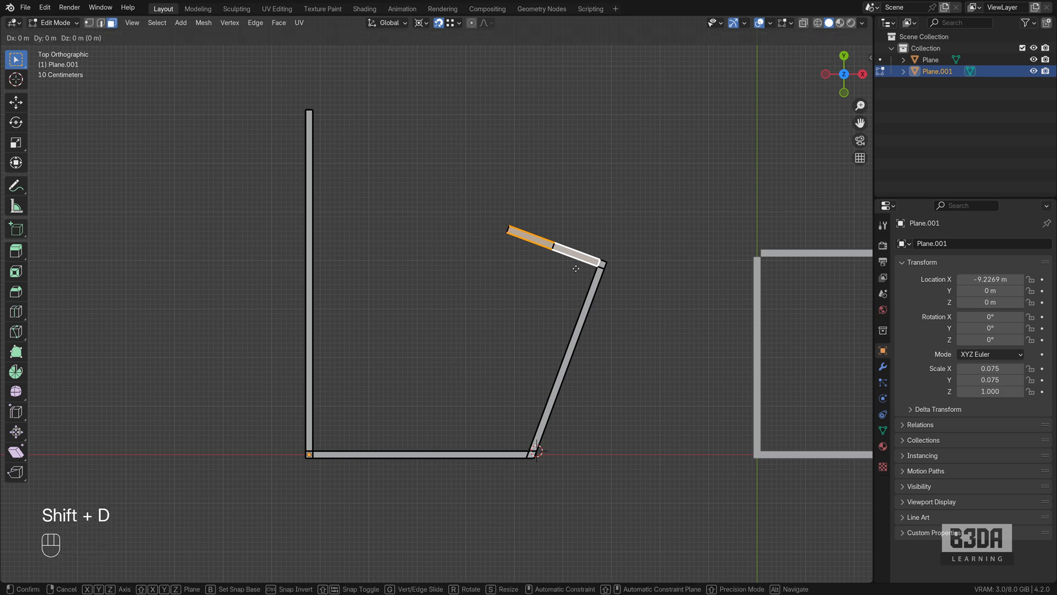
key(g)
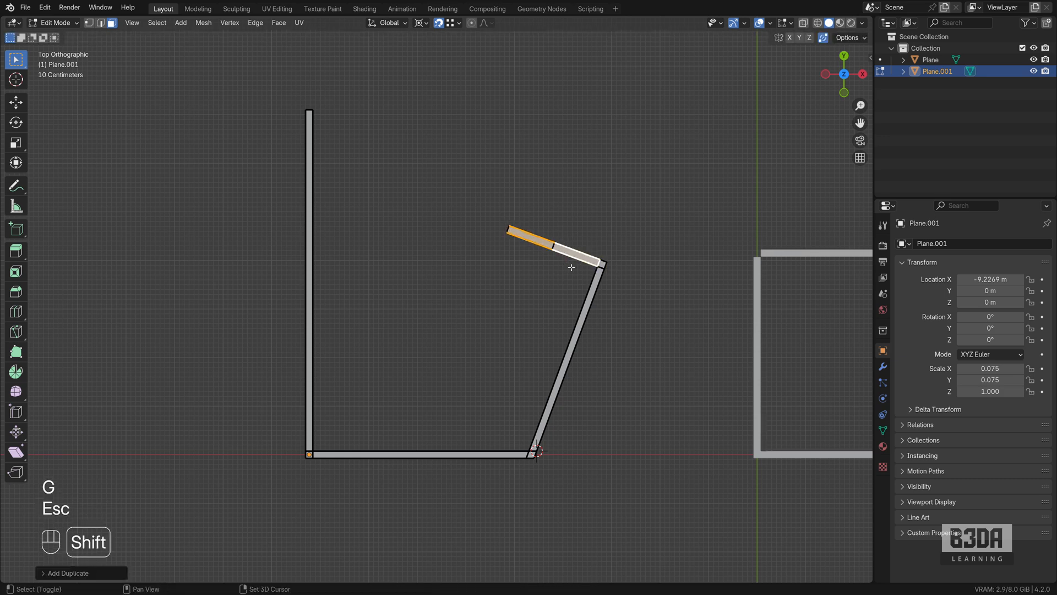
key(Shift+D)
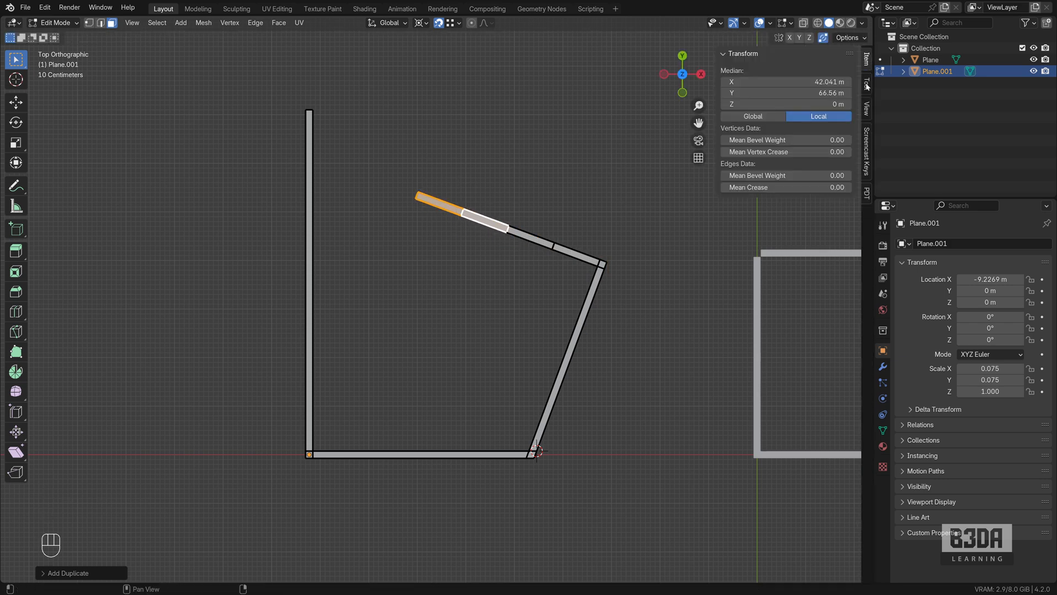
Enable Auto Merge with Split Edges & Faces and duplicate the top run past the left edge
click(867, 67)
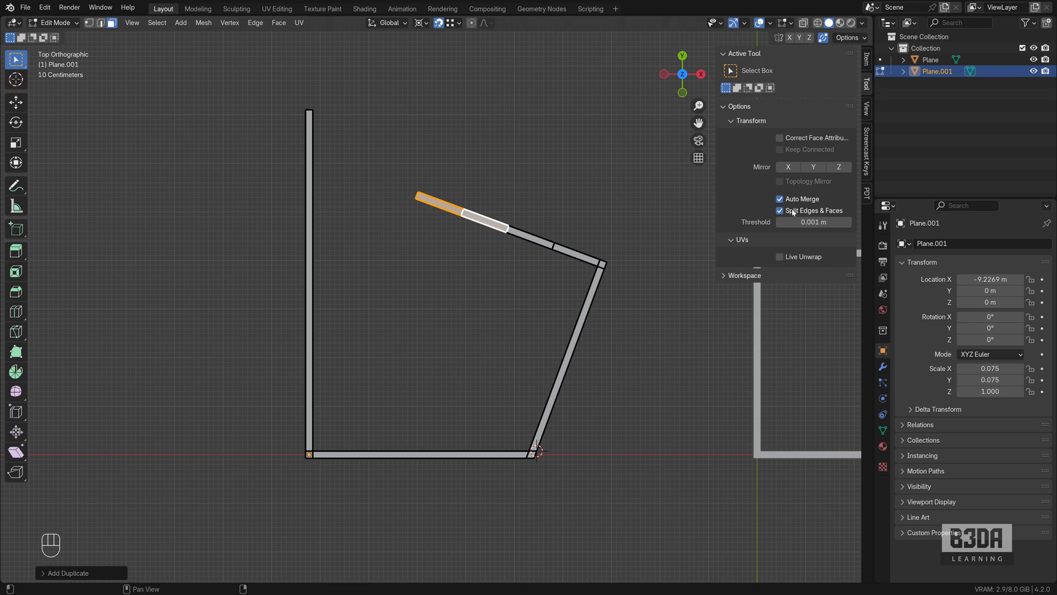
mouse_move(388, 242)
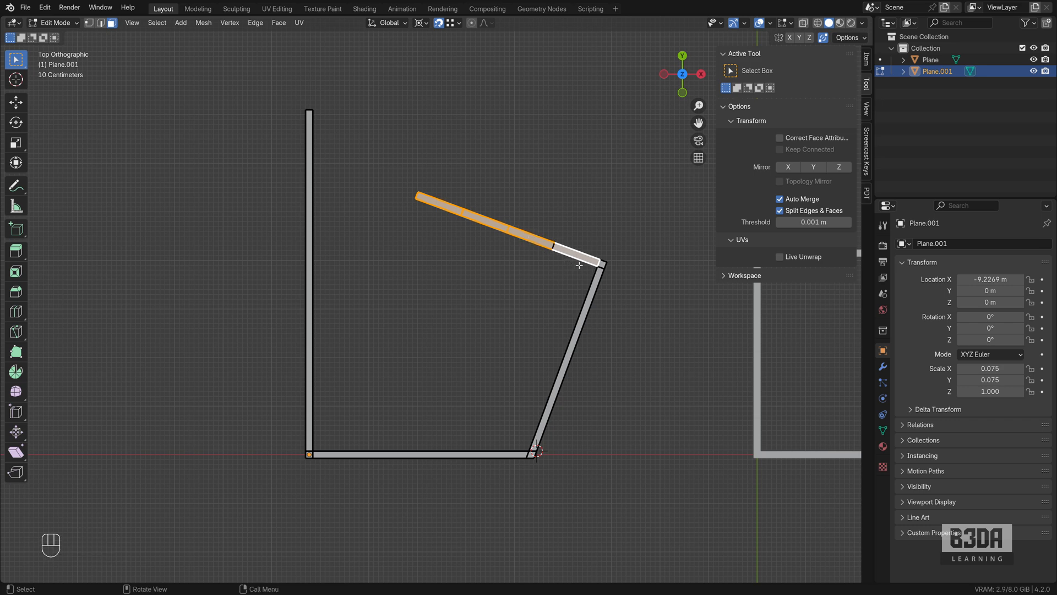
mouse_move(594, 263)
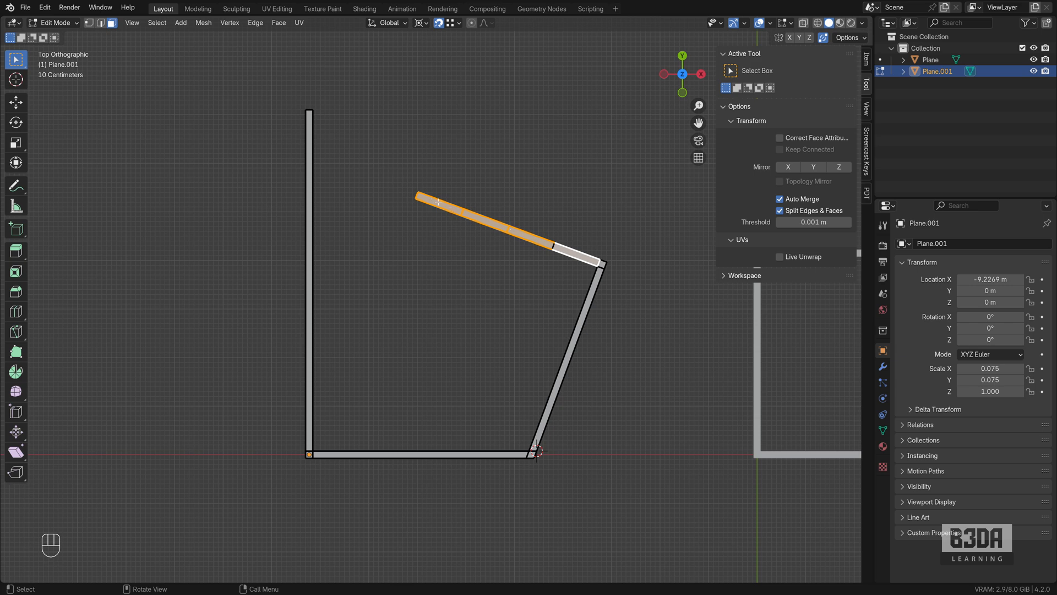
key(shift+d)
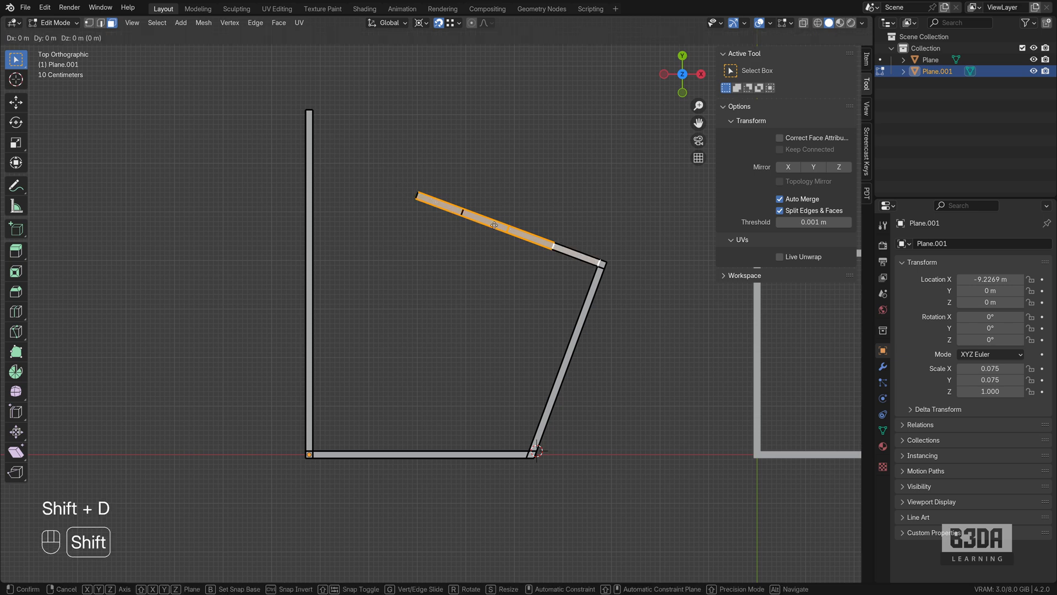
key(b)
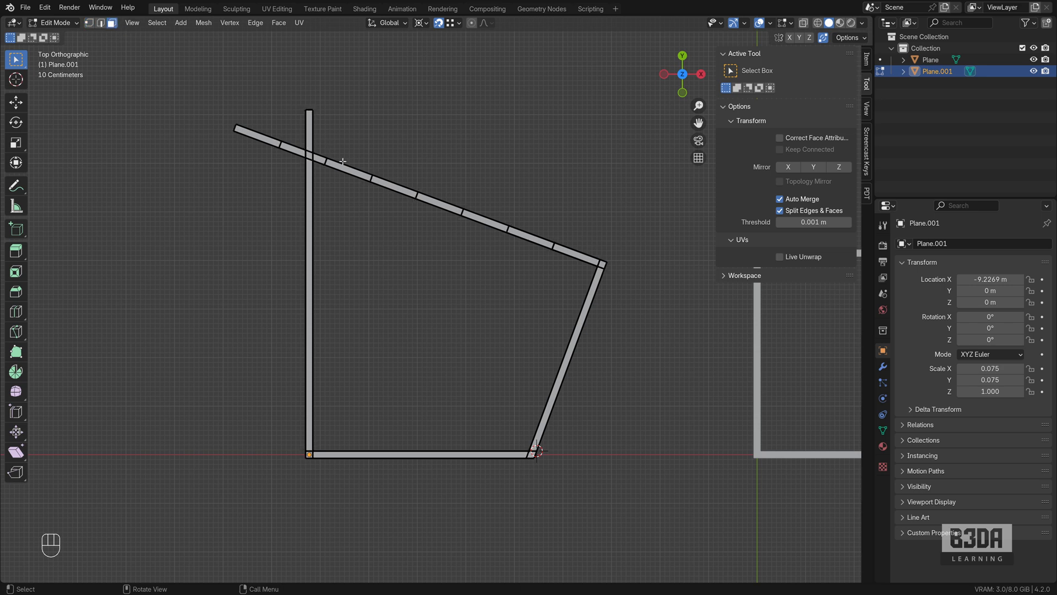
Delete the helper top-line copies and overshoot, leaving the left edge trimmed at the crossing
key(x)
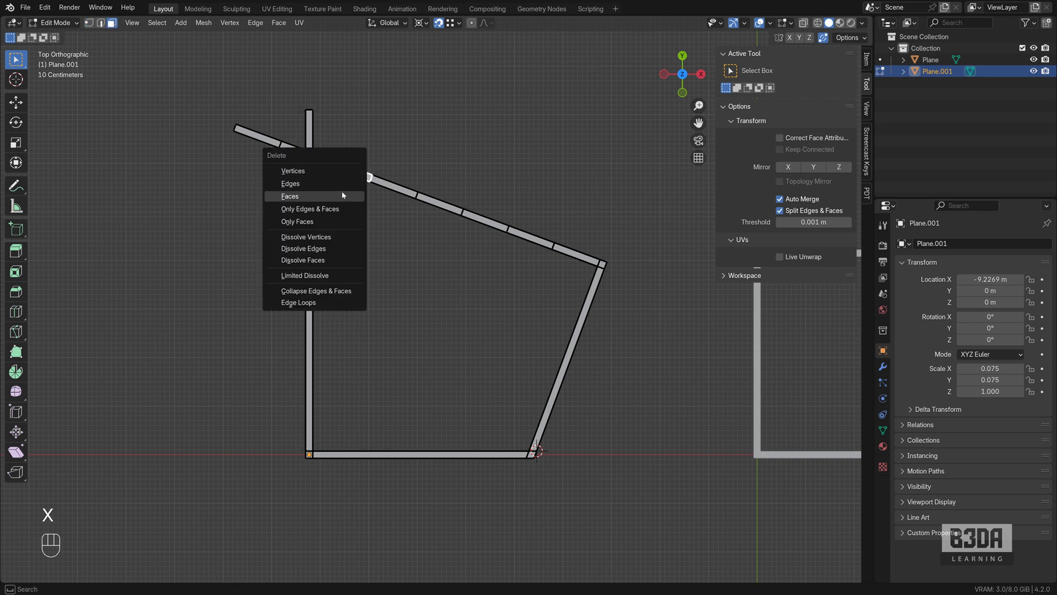
click(290, 196)
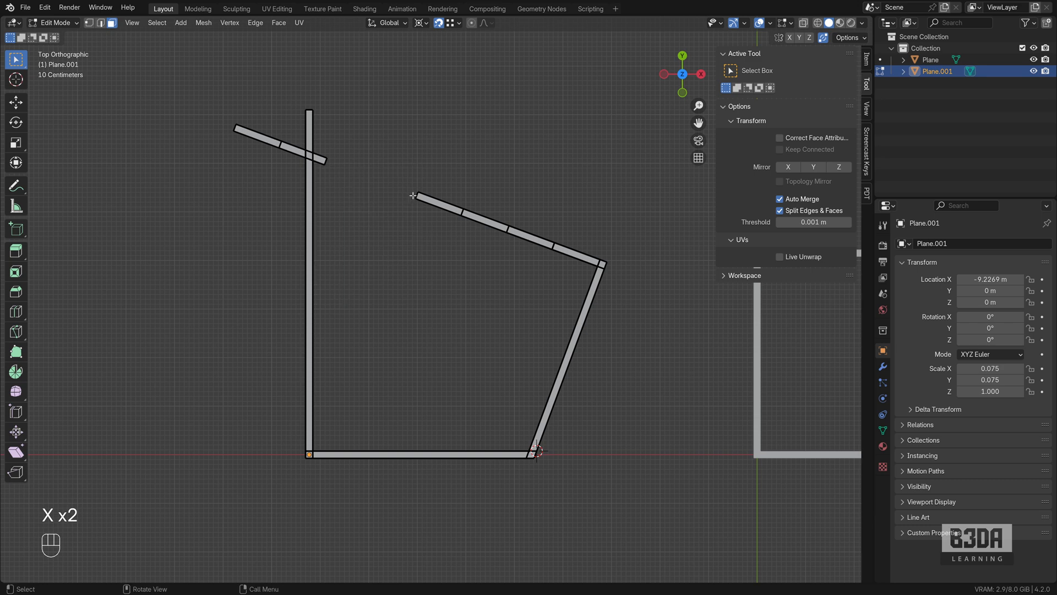
key(x)
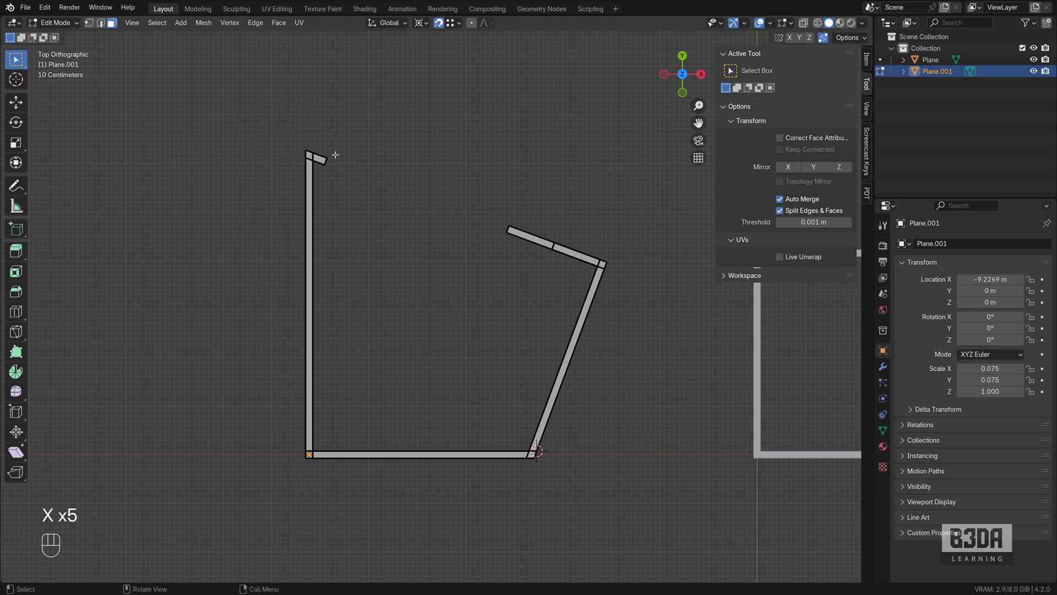
key(x)
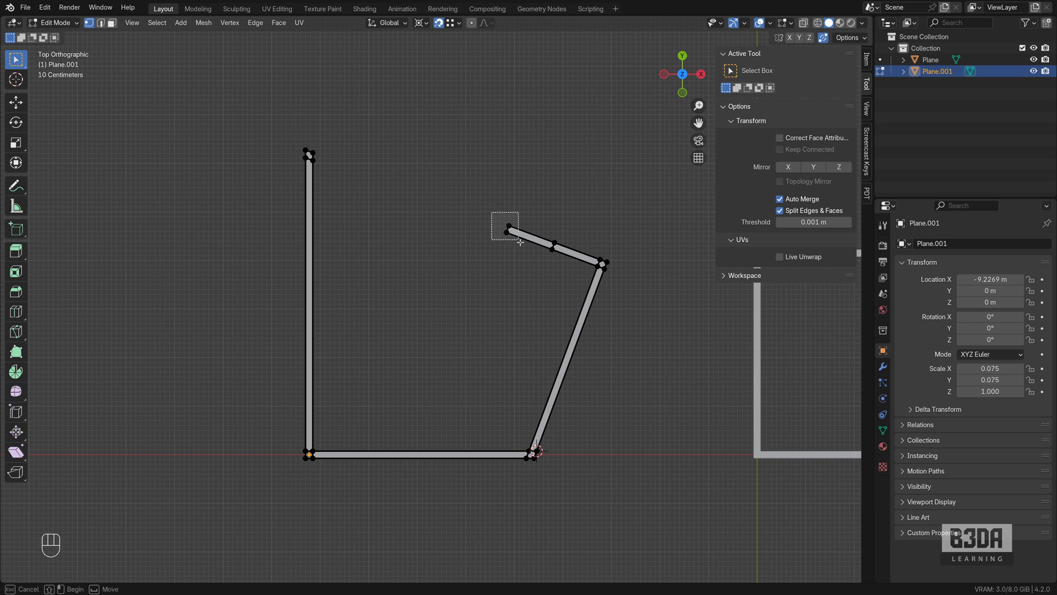
key(x)
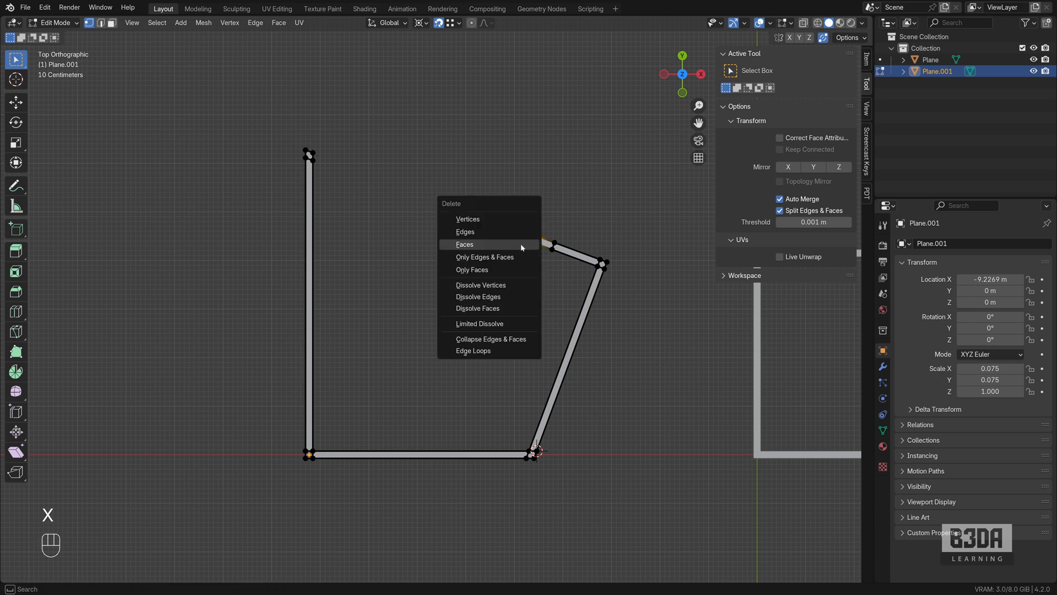
click(464, 245)
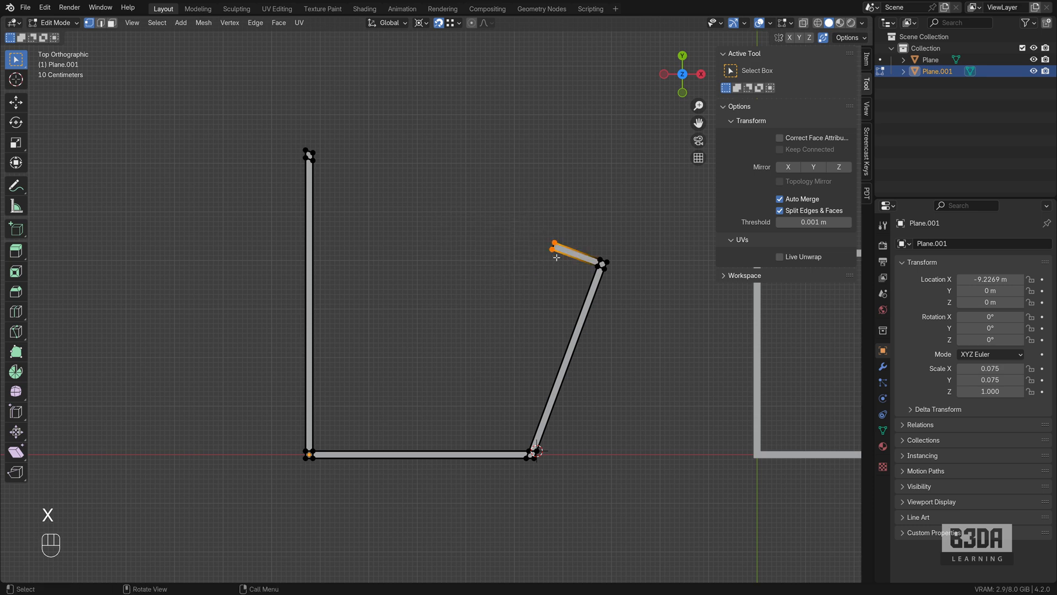
key(x)
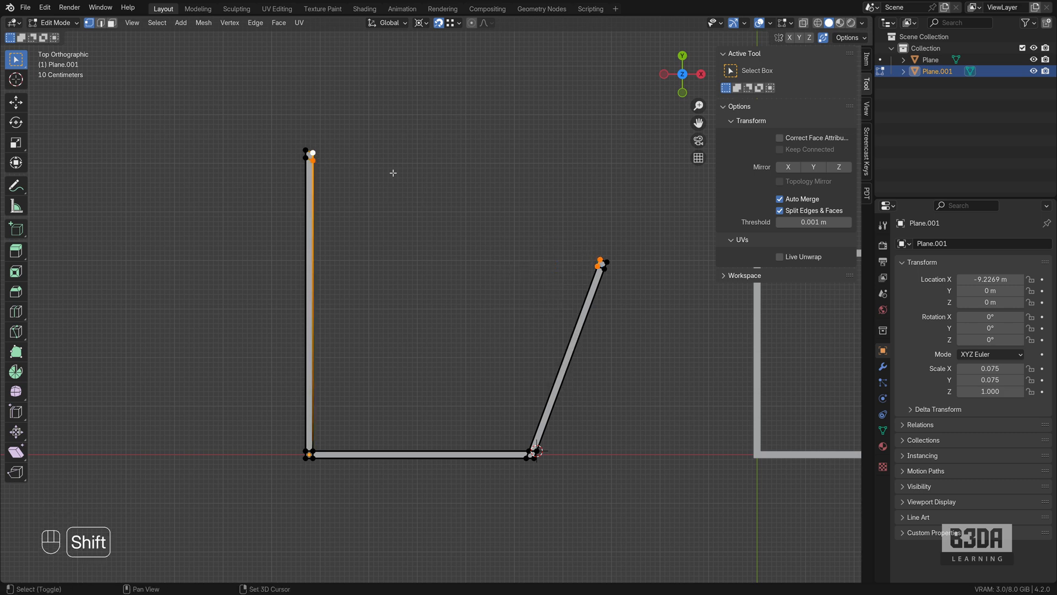
Fill the top edge between the two open corners with F and return to Object Mode
key(f)
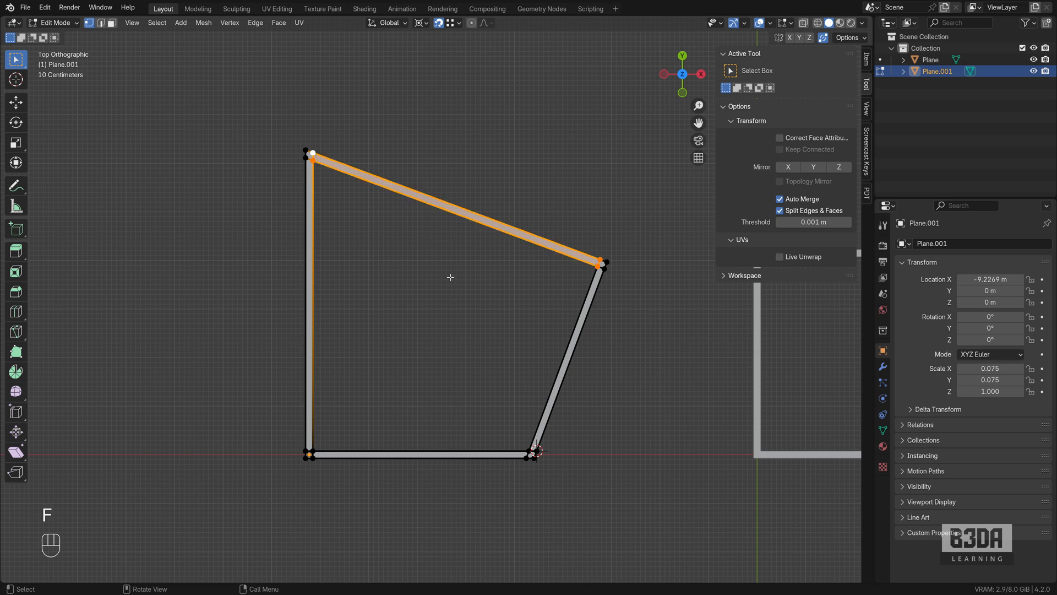
key(Tab)
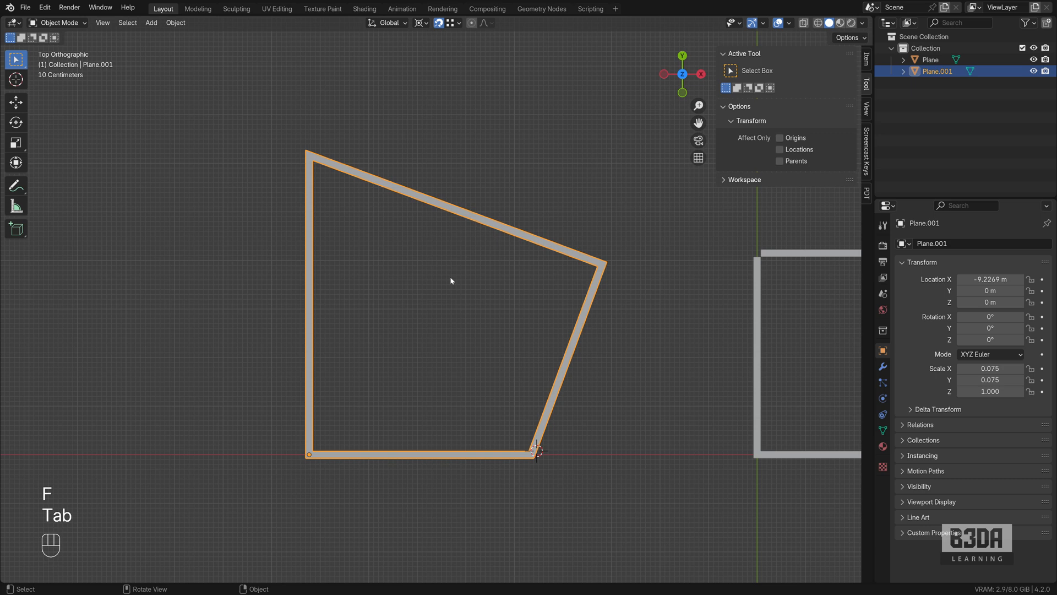